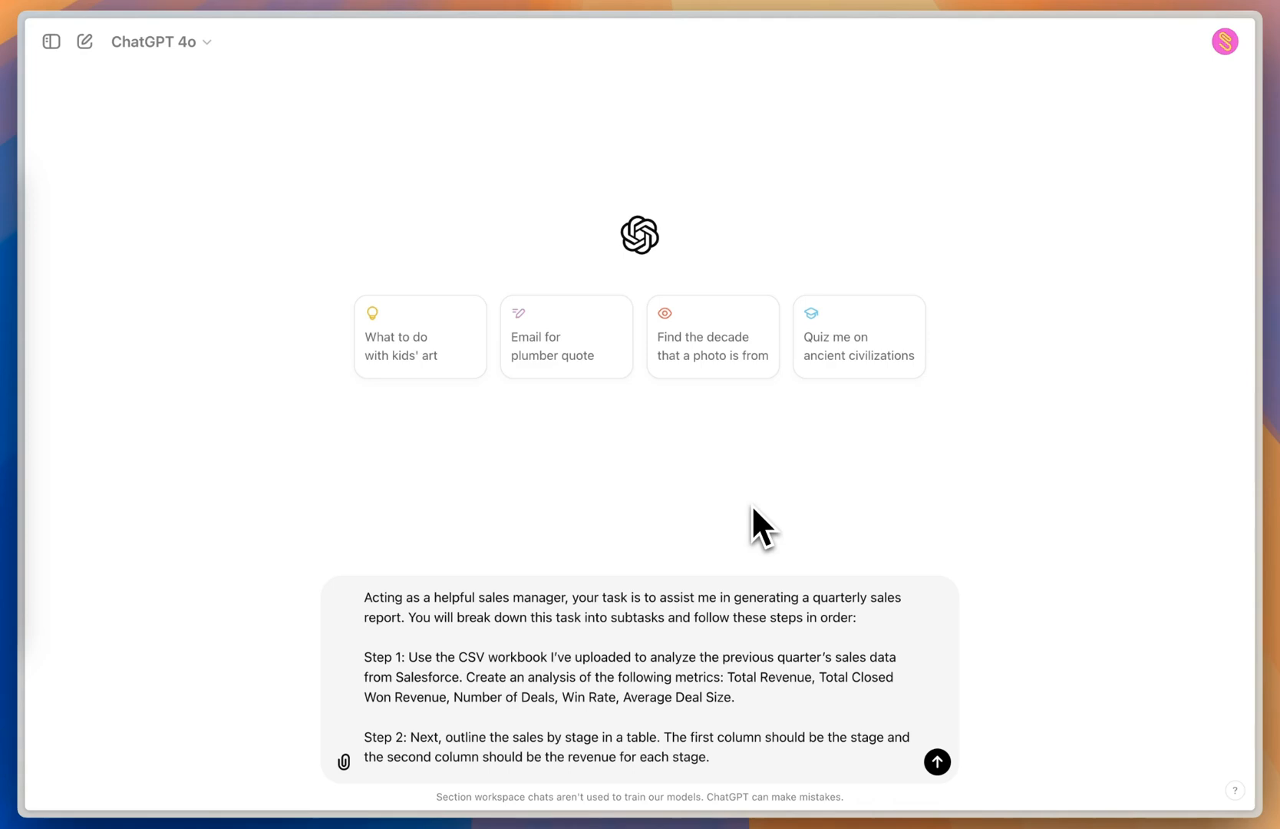
pyautogui.moveTo(429, 260)
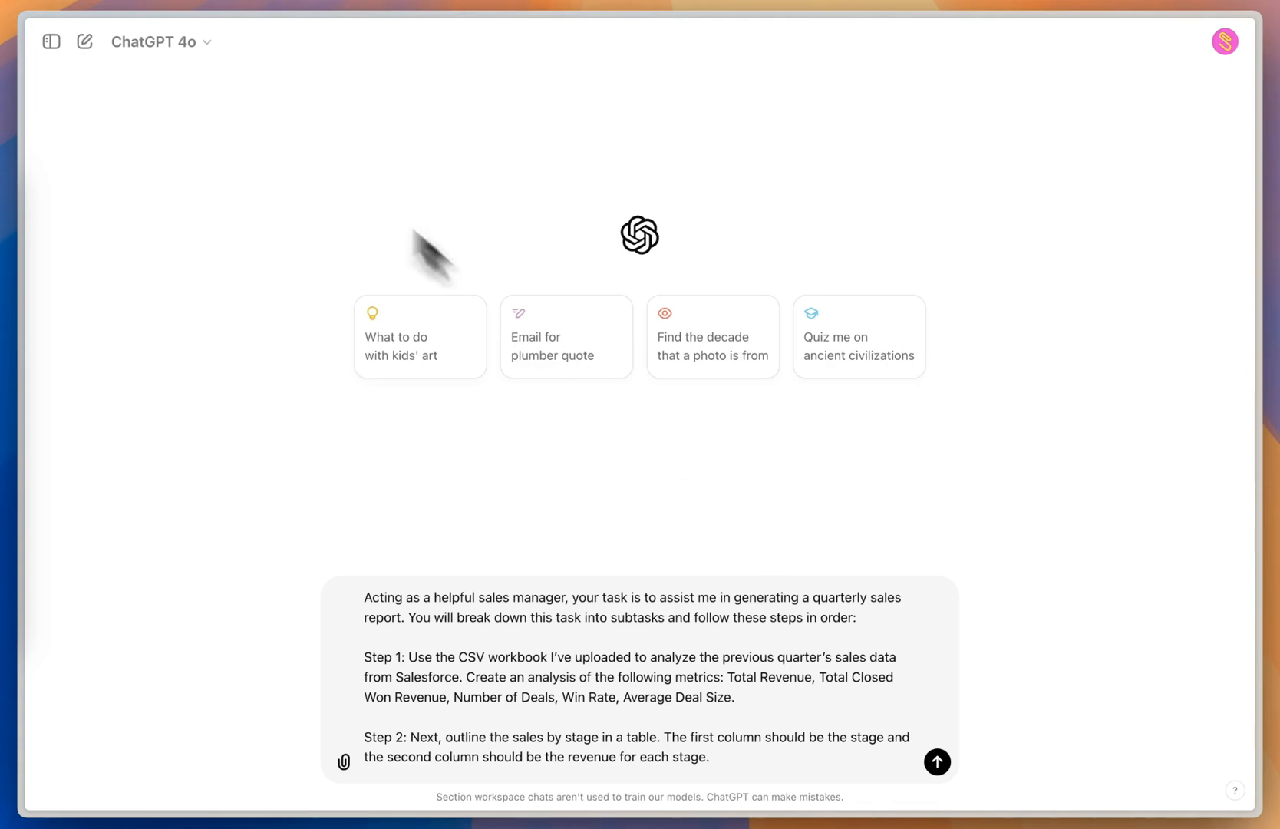
# Check the chat model and attach the Updated_SaaS_Healthcare_Sales CSV to the report prompt.
pyautogui.click(163, 41)
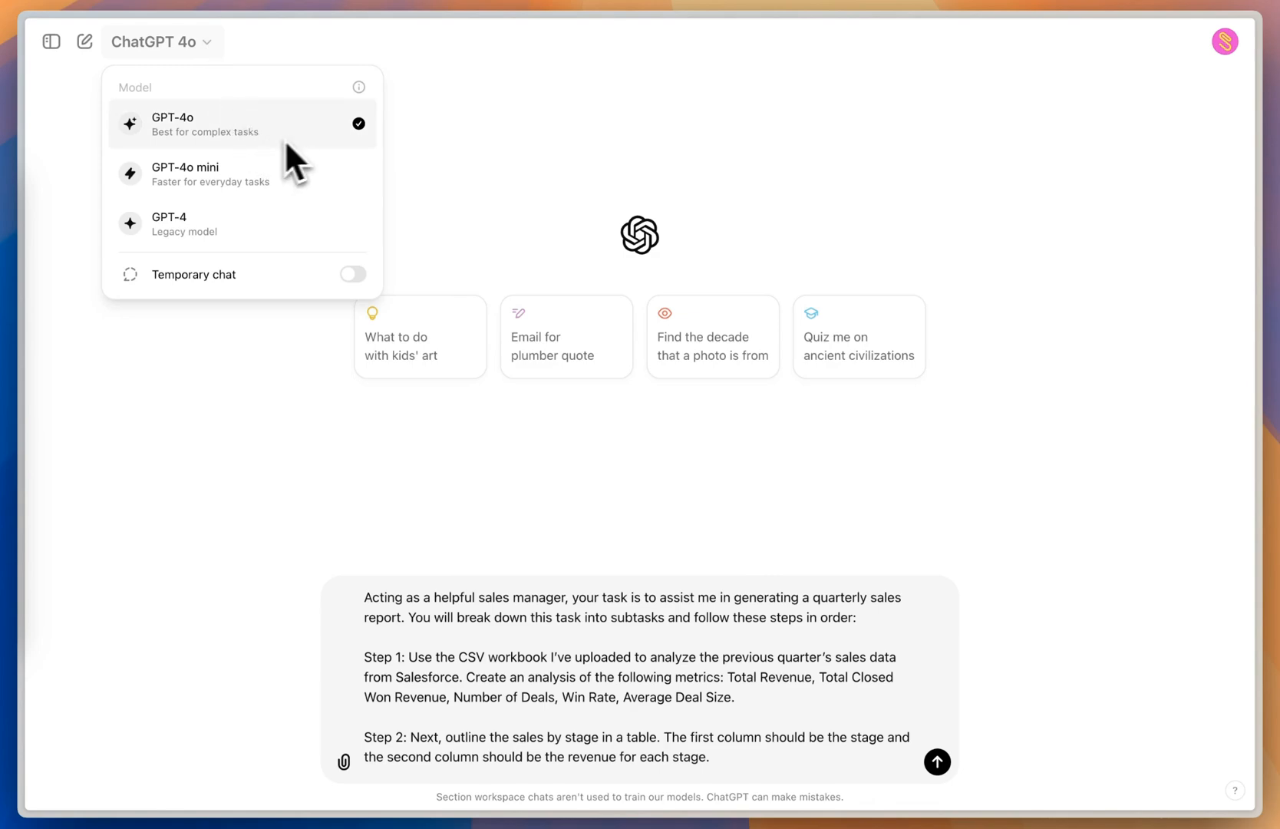
pyautogui.moveTo(323, 166)
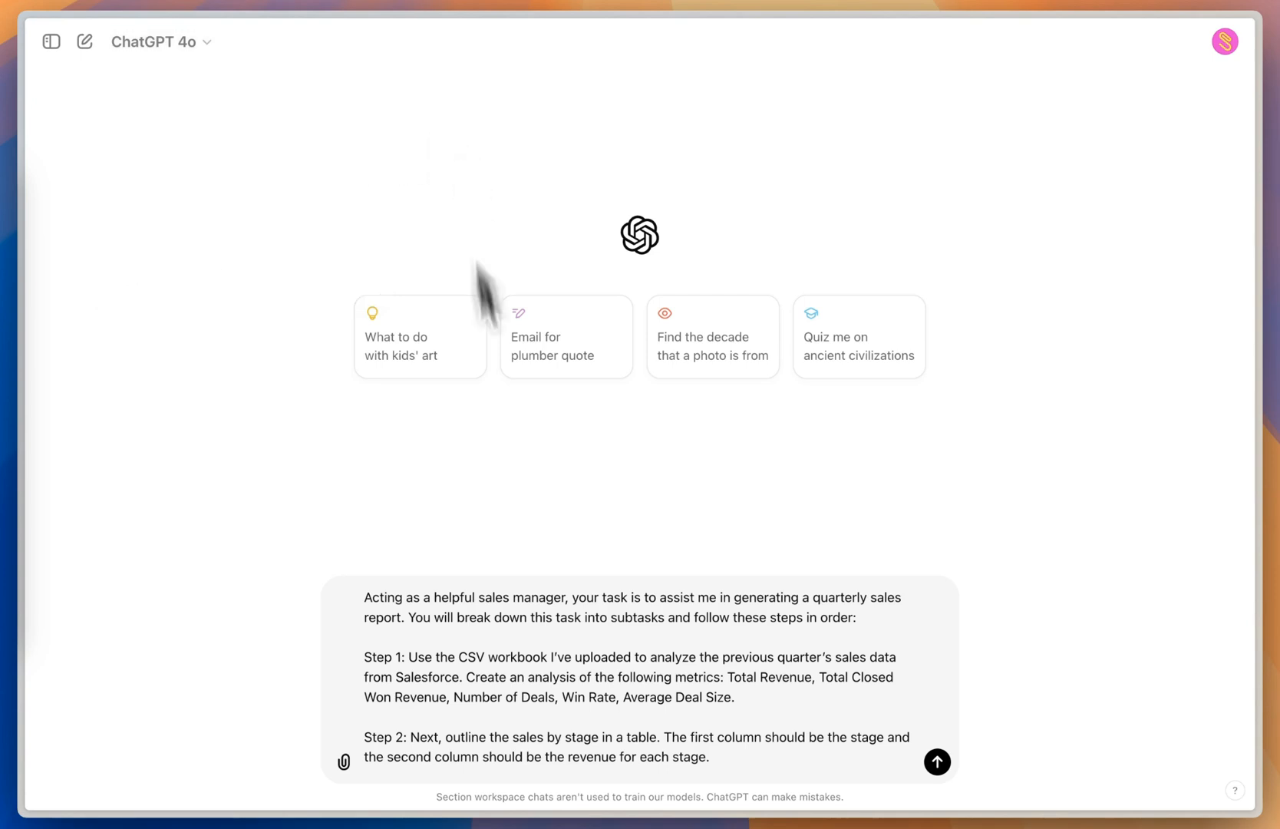
pyautogui.moveTo(669, 713)
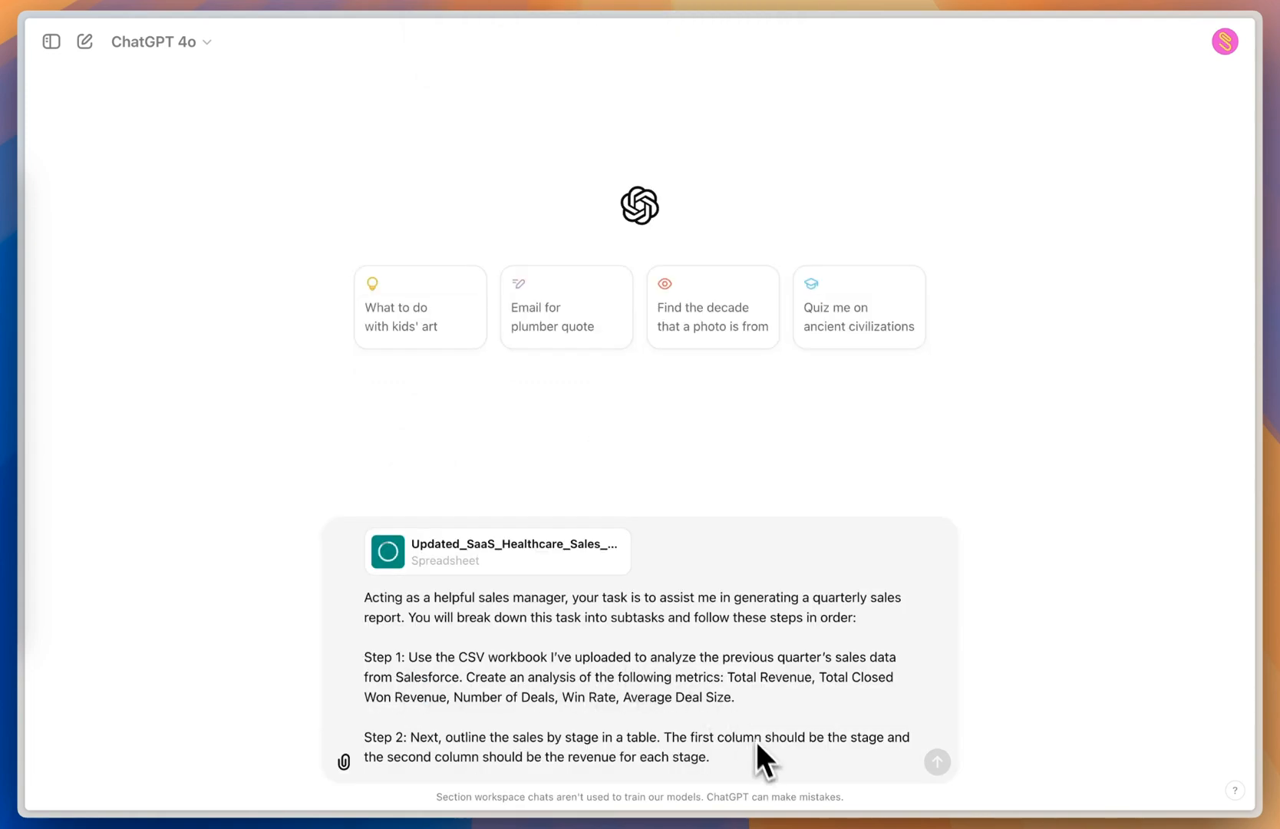
pyautogui.click(729, 757)
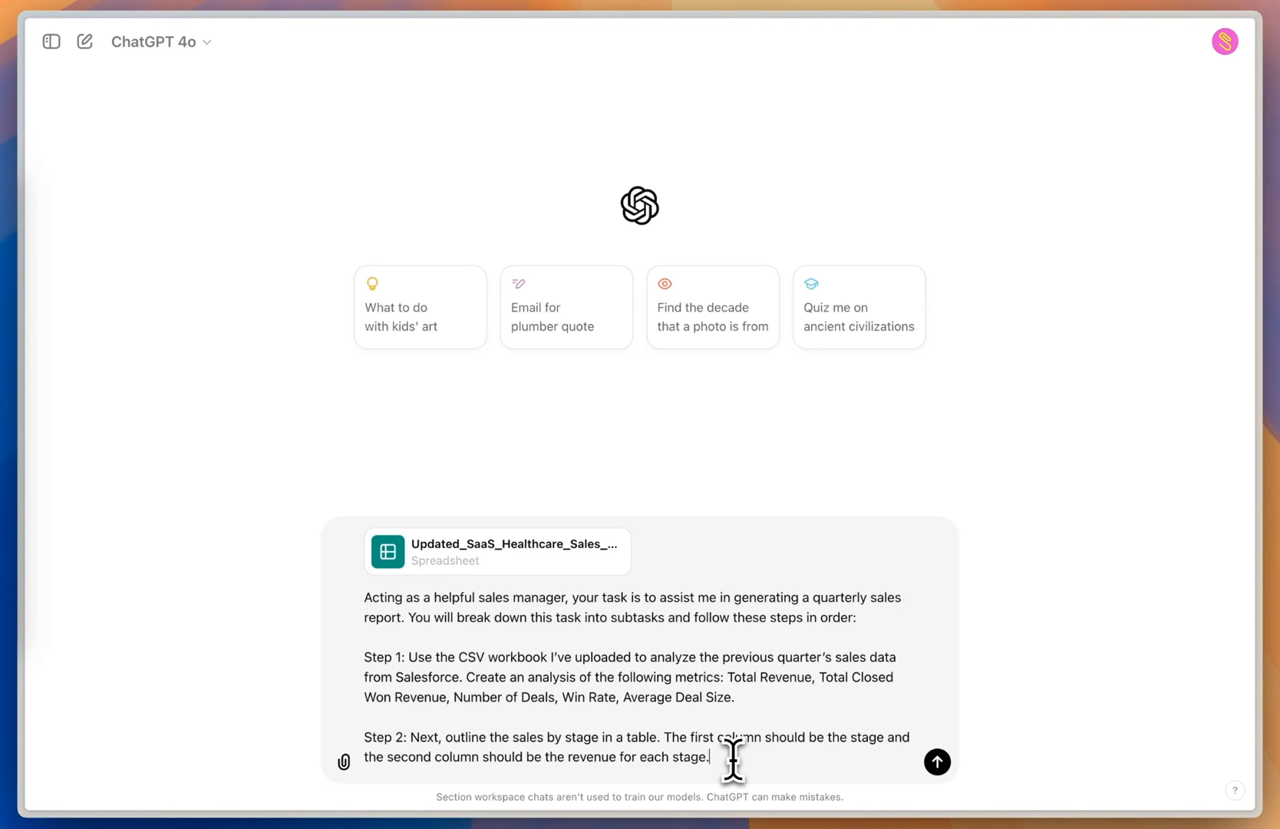
pyautogui.click(939, 763)
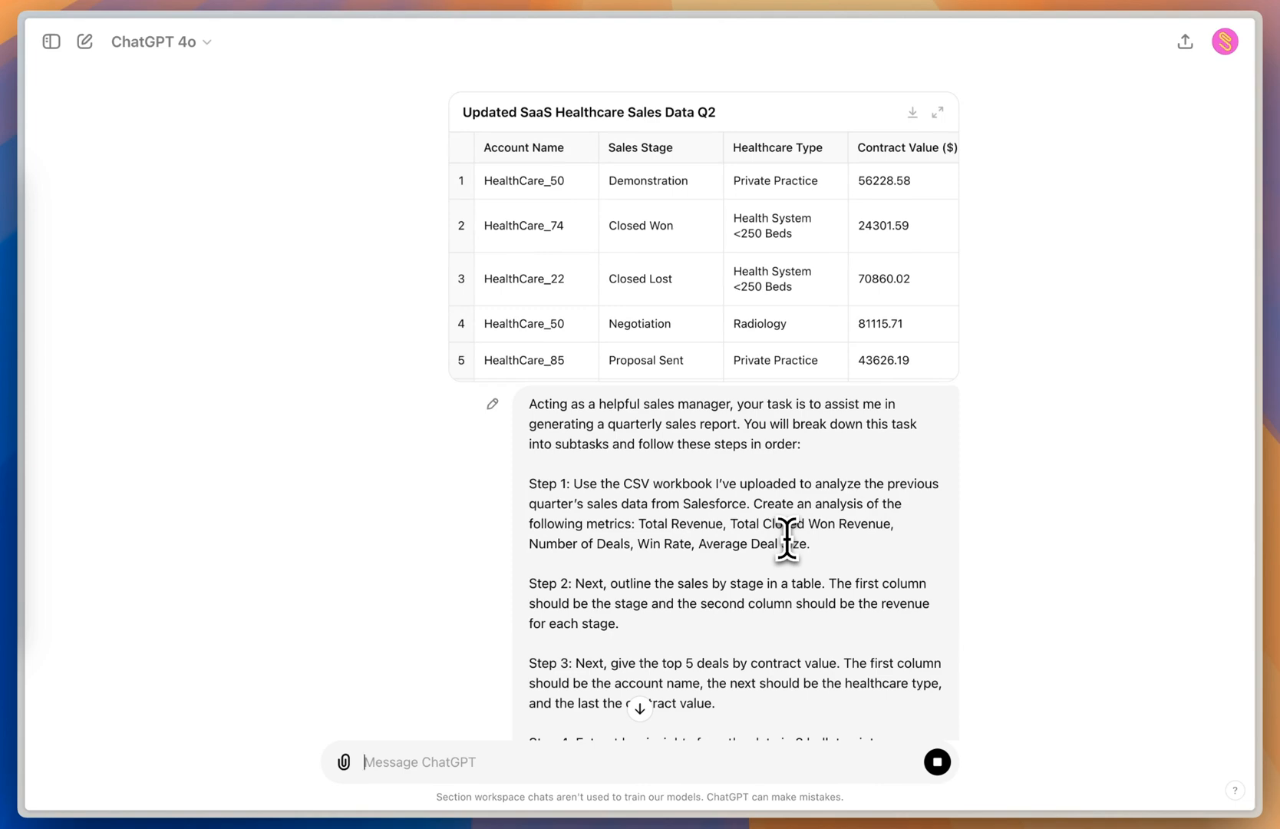
pyautogui.moveTo(635, 269)
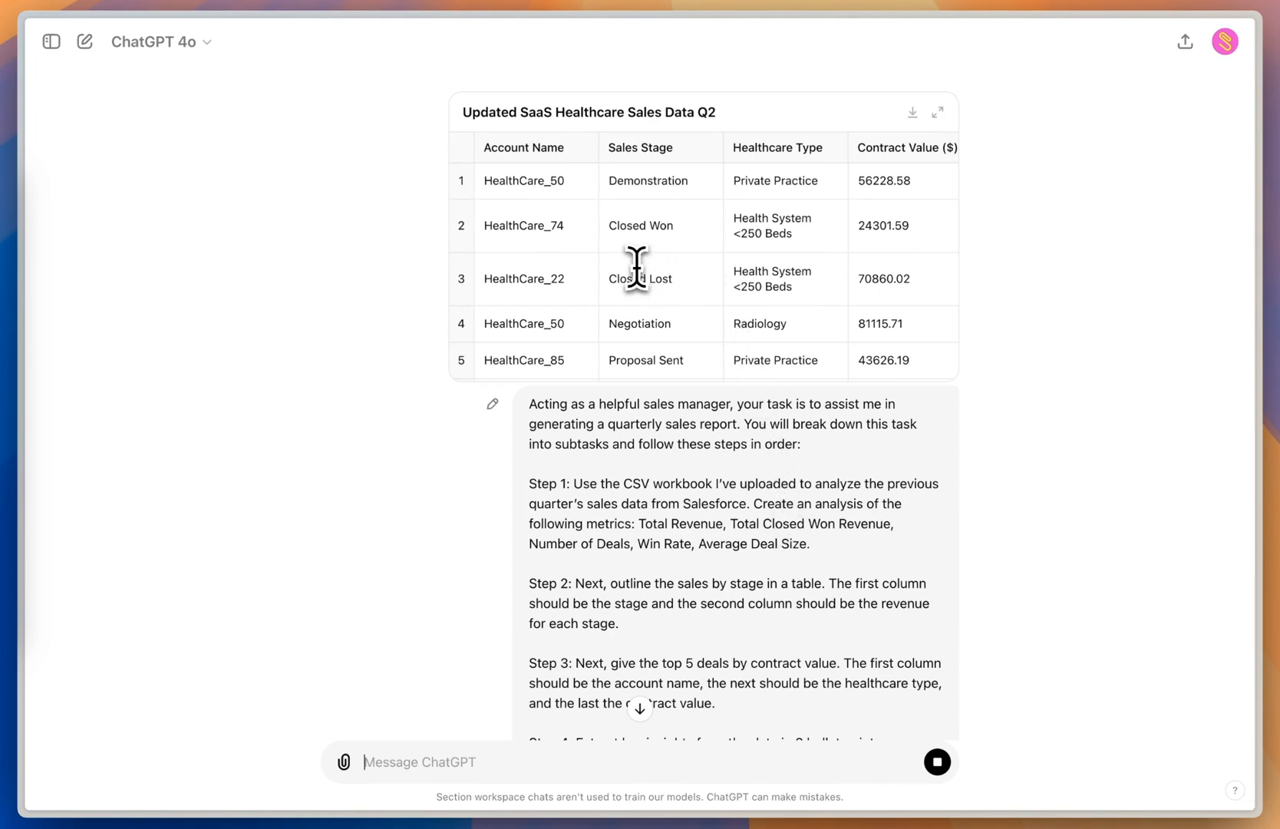
# Review the Account Name, Healthcare Type and Contract Value columns, then send the prompt without a column reference.
pyautogui.click(523, 147)
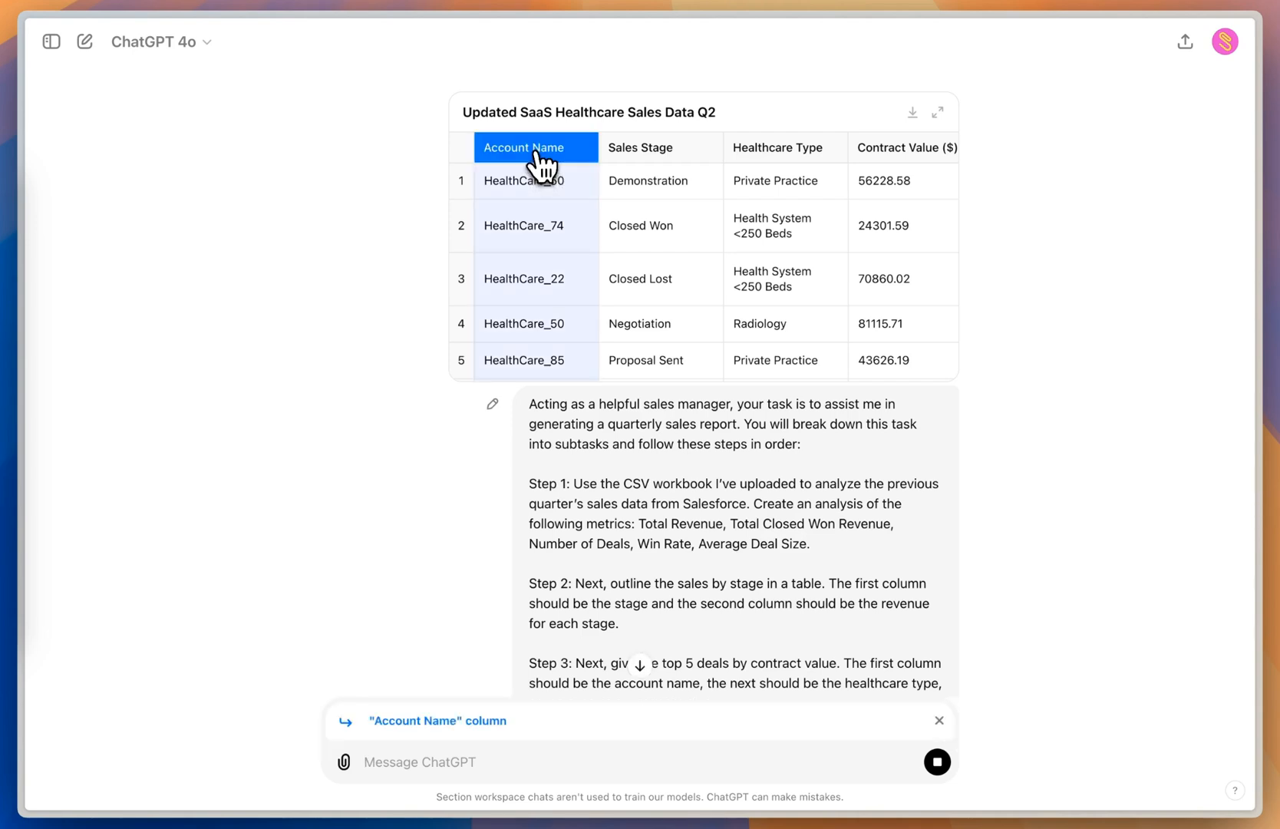
pyautogui.click(777, 147)
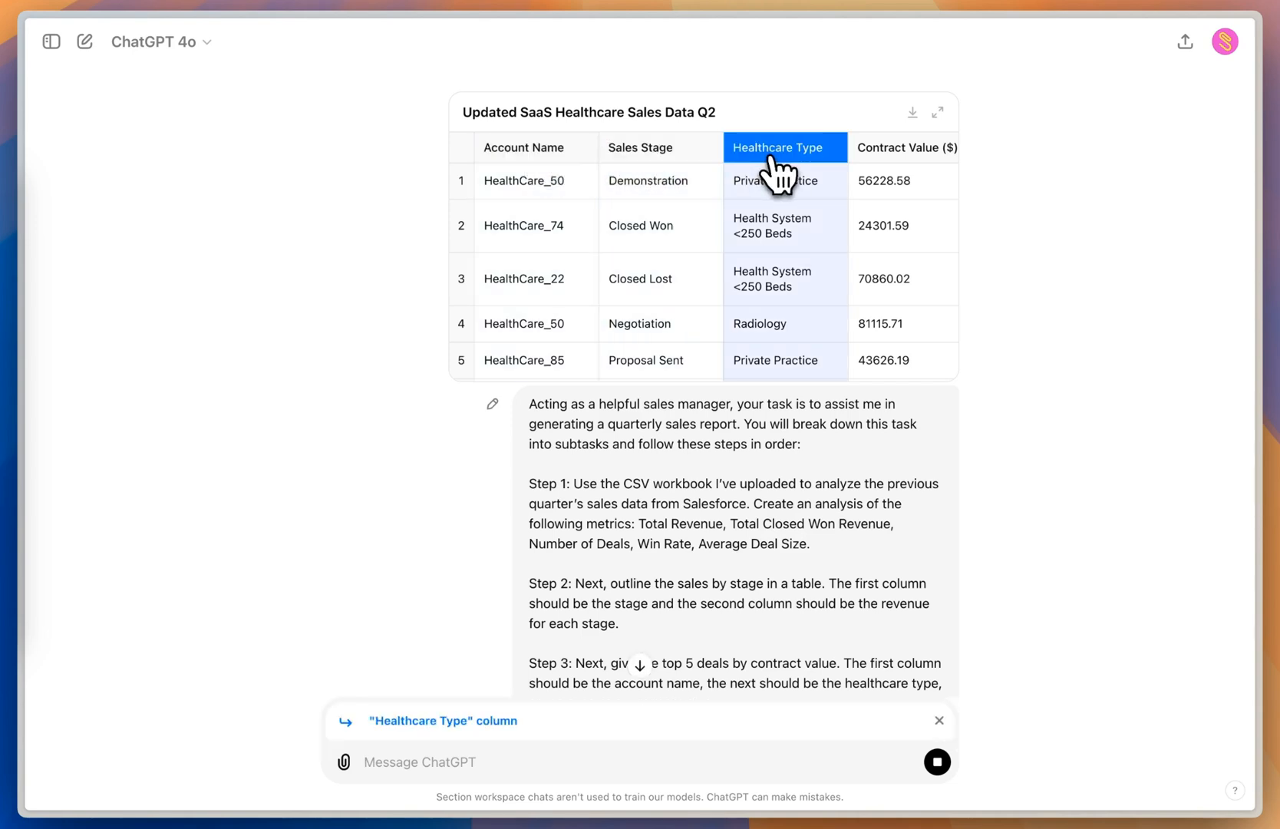
pyautogui.click(902, 147)
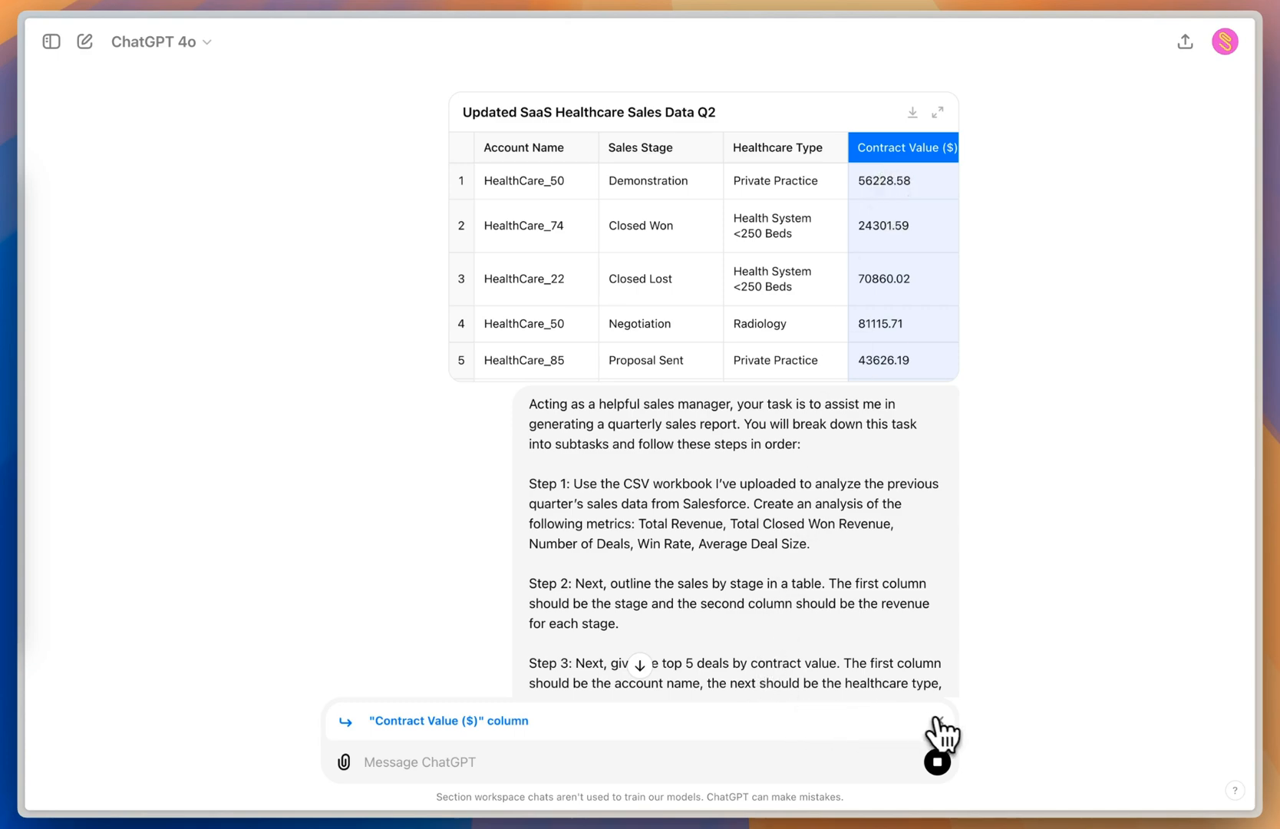
pyautogui.click(936, 761)
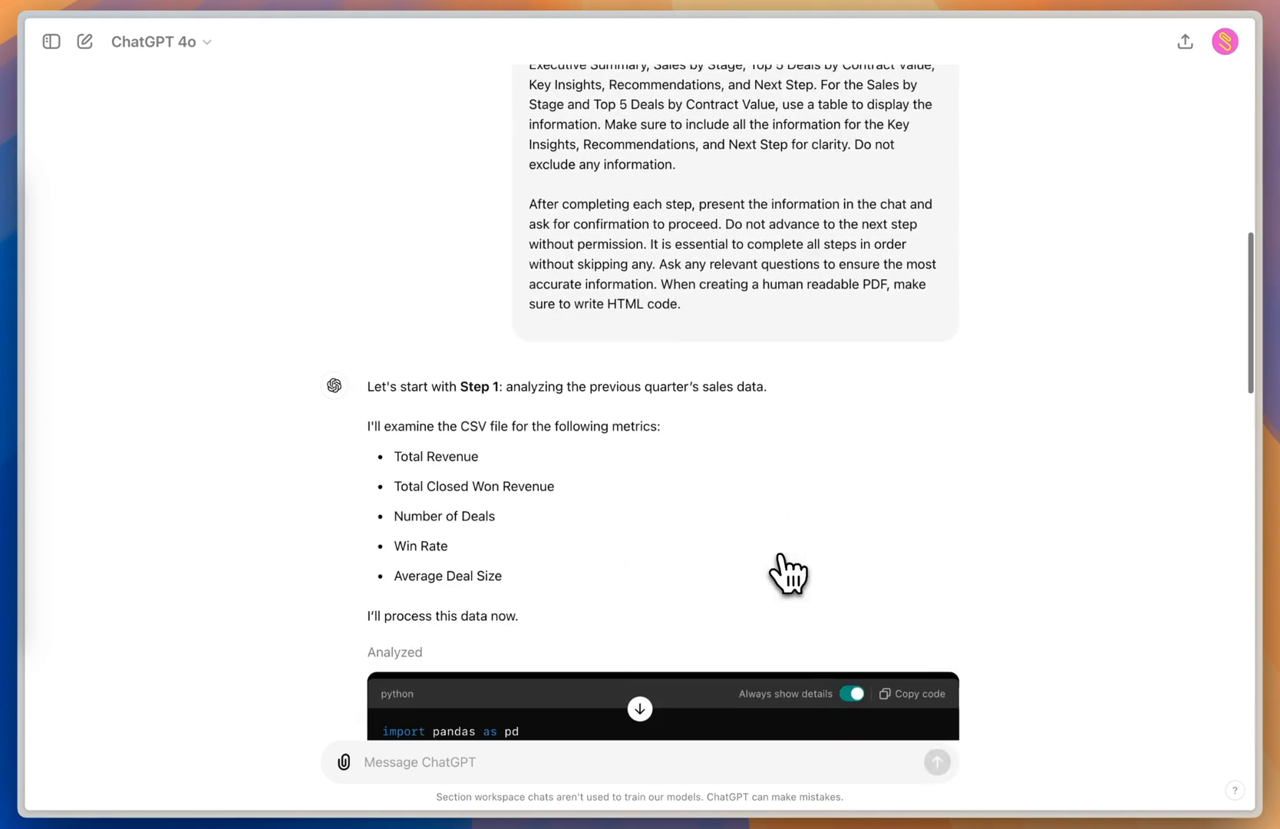
# Scroll through the Step 1 analysis to the metrics summary: $7.7M revenue, 150 deals, 17.33% win rate.
pyautogui.scroll(-3)
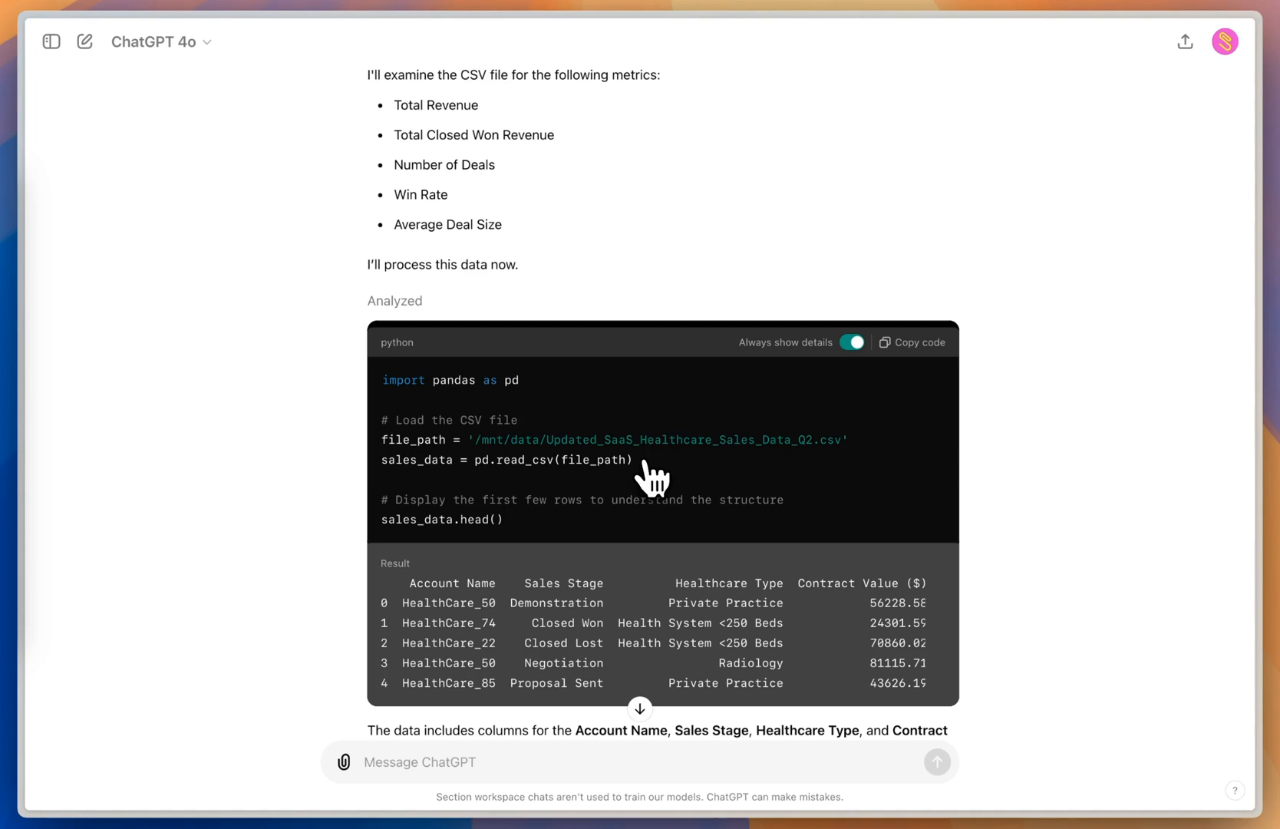
pyautogui.moveTo(393, 105); pyautogui.dragTo(503, 224)
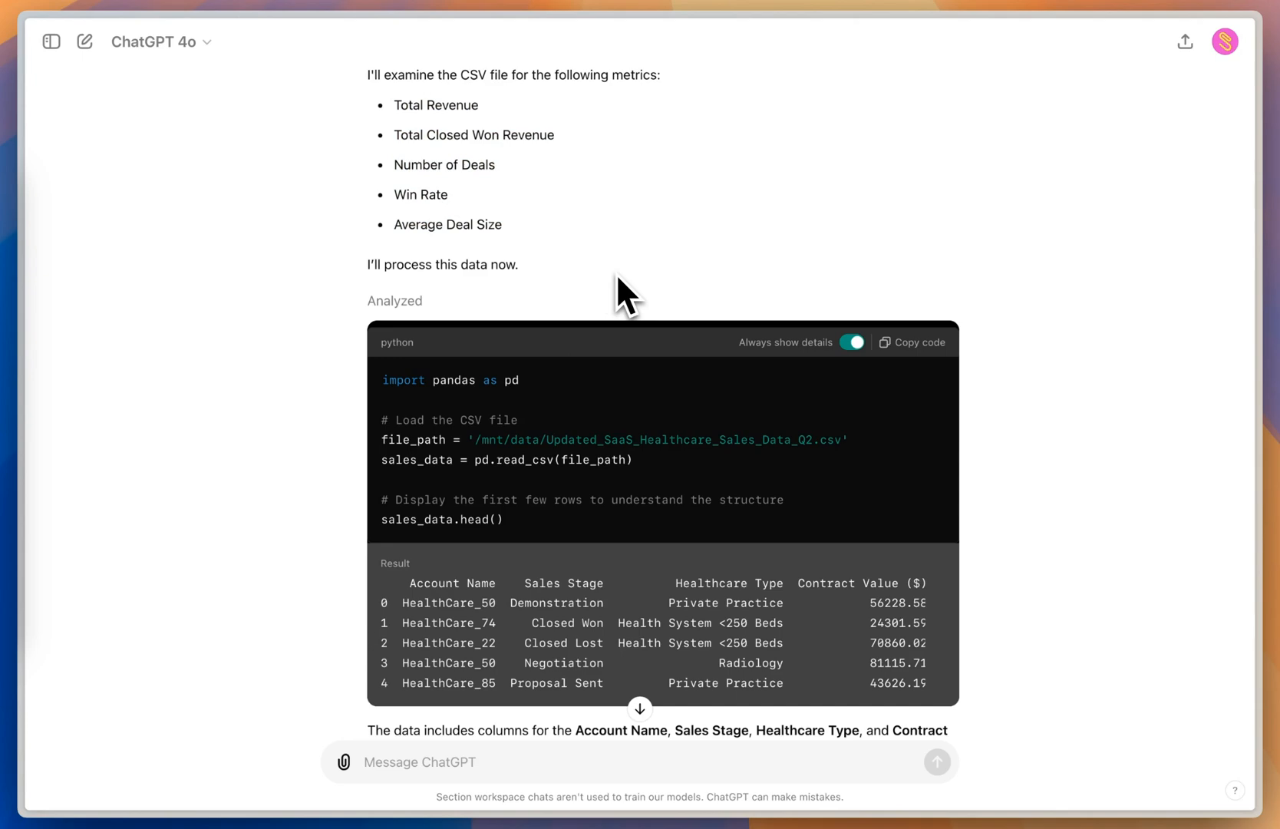
pyautogui.scroll(-3)
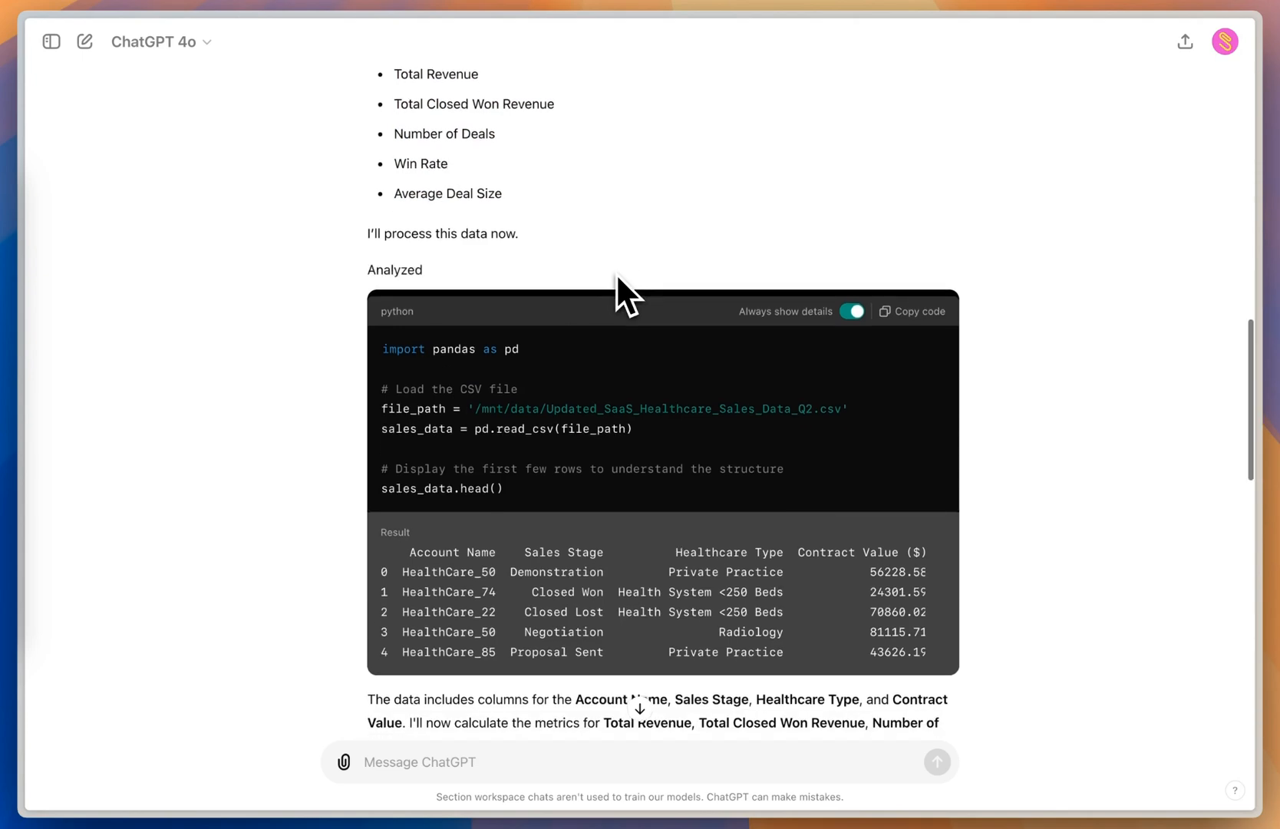
pyautogui.scroll(-3)
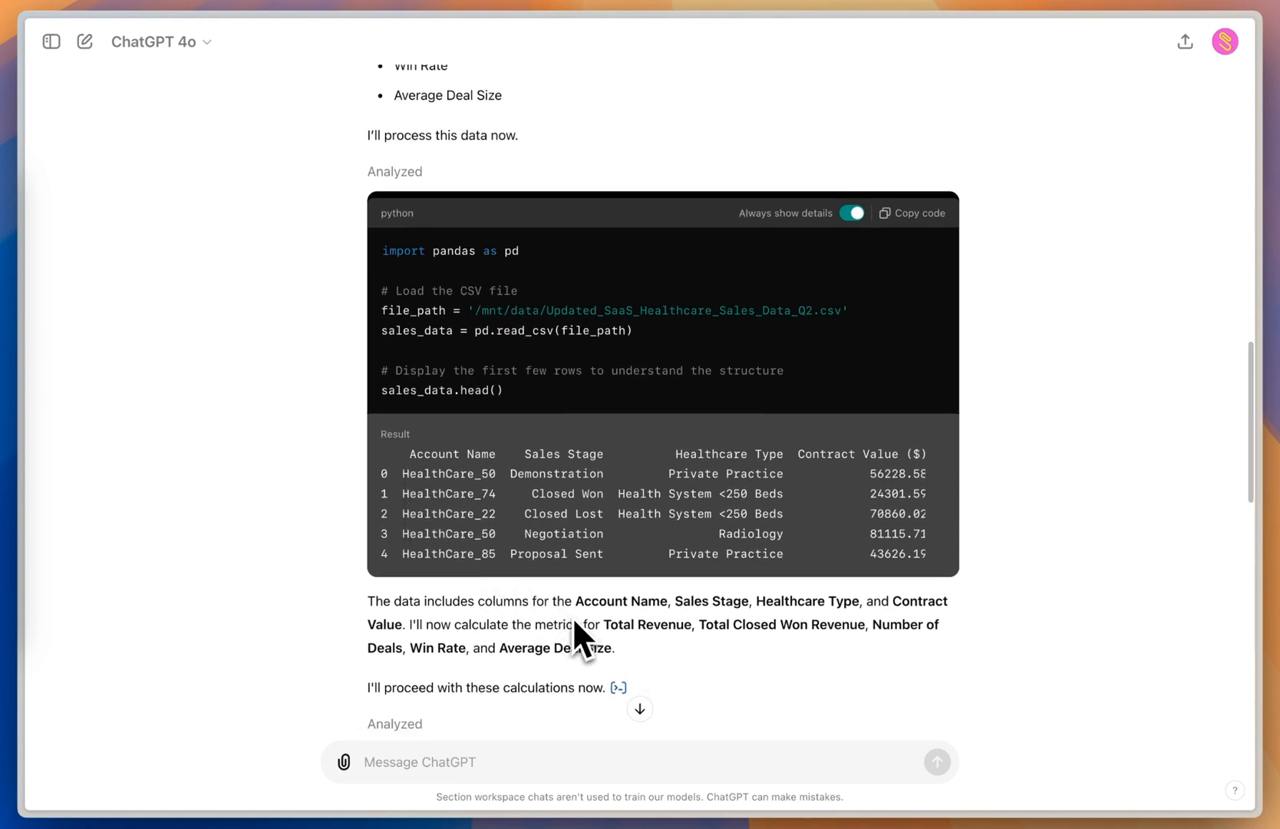
pyautogui.moveTo(720, 616)
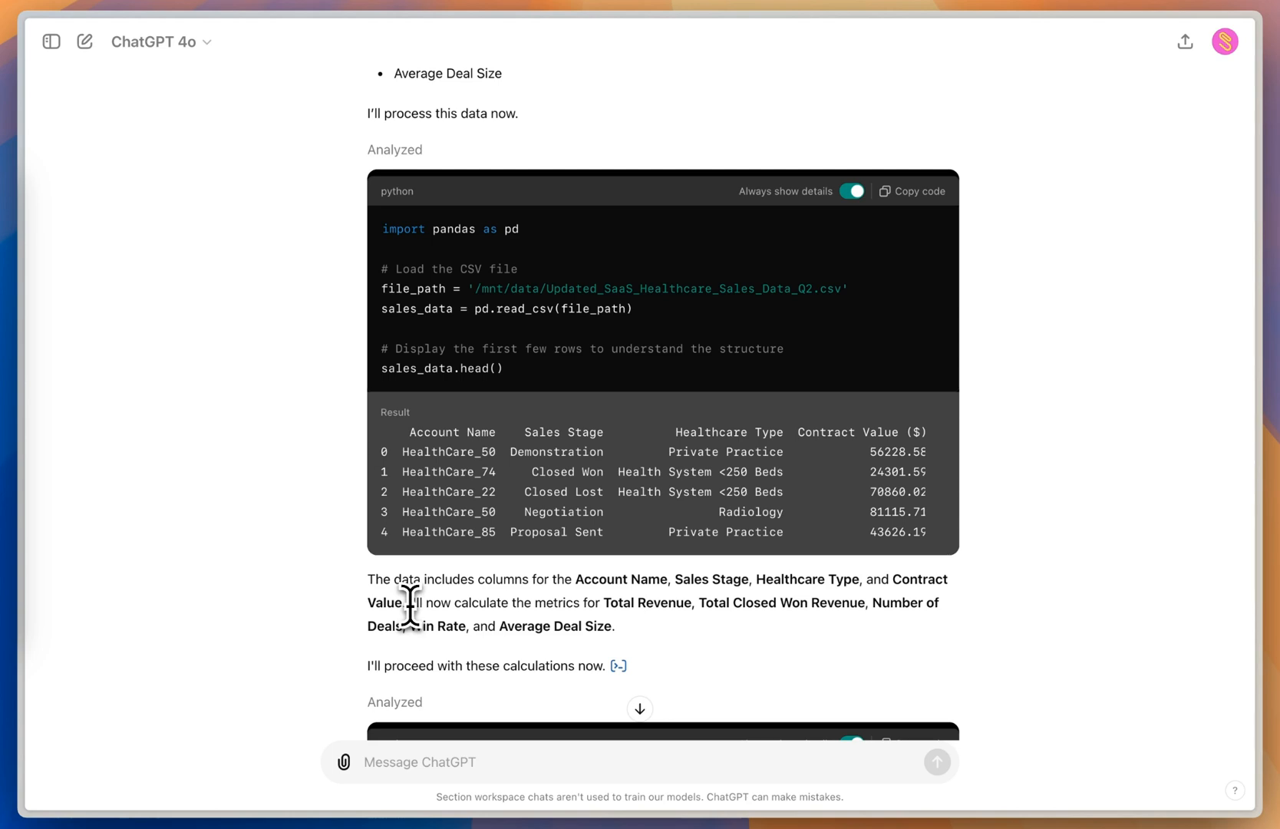
pyautogui.scroll(-3)
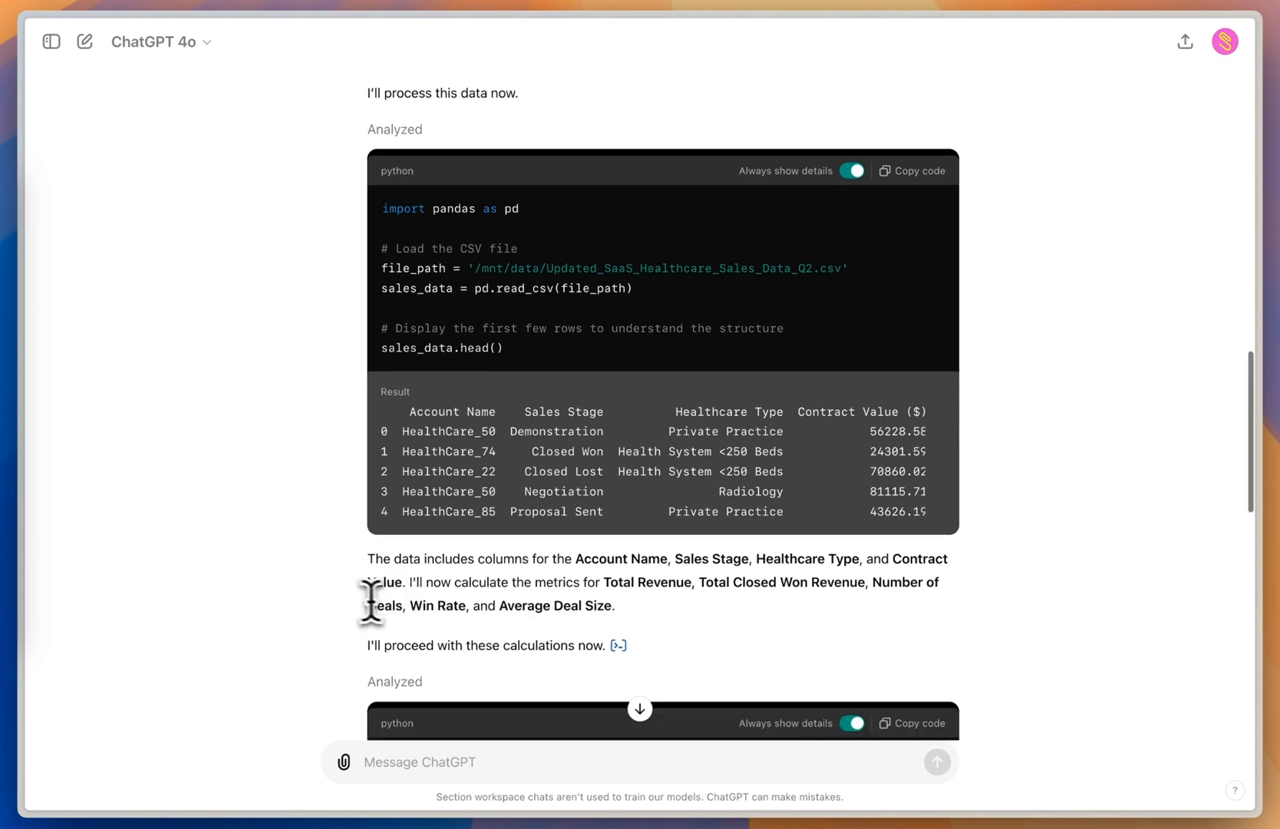
pyautogui.scroll(-3)
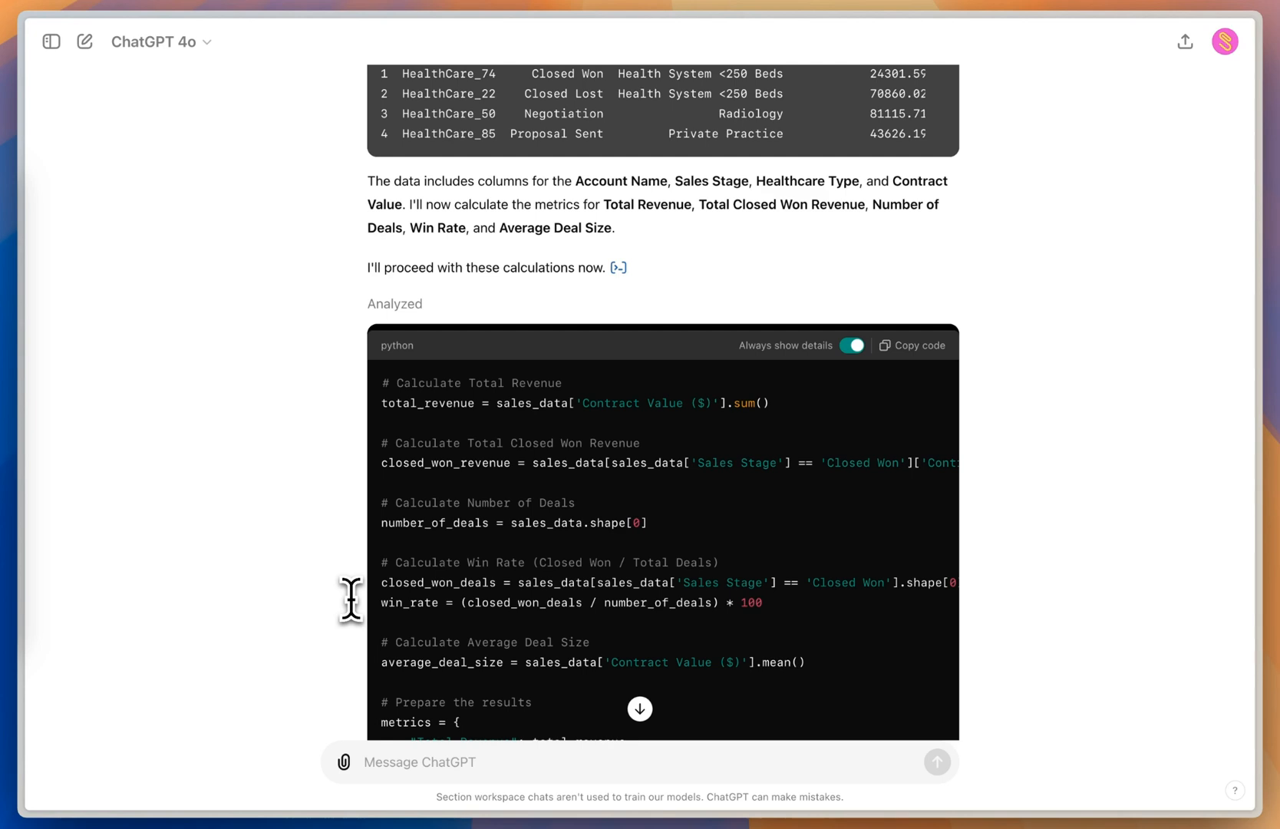
pyautogui.scroll(-3)
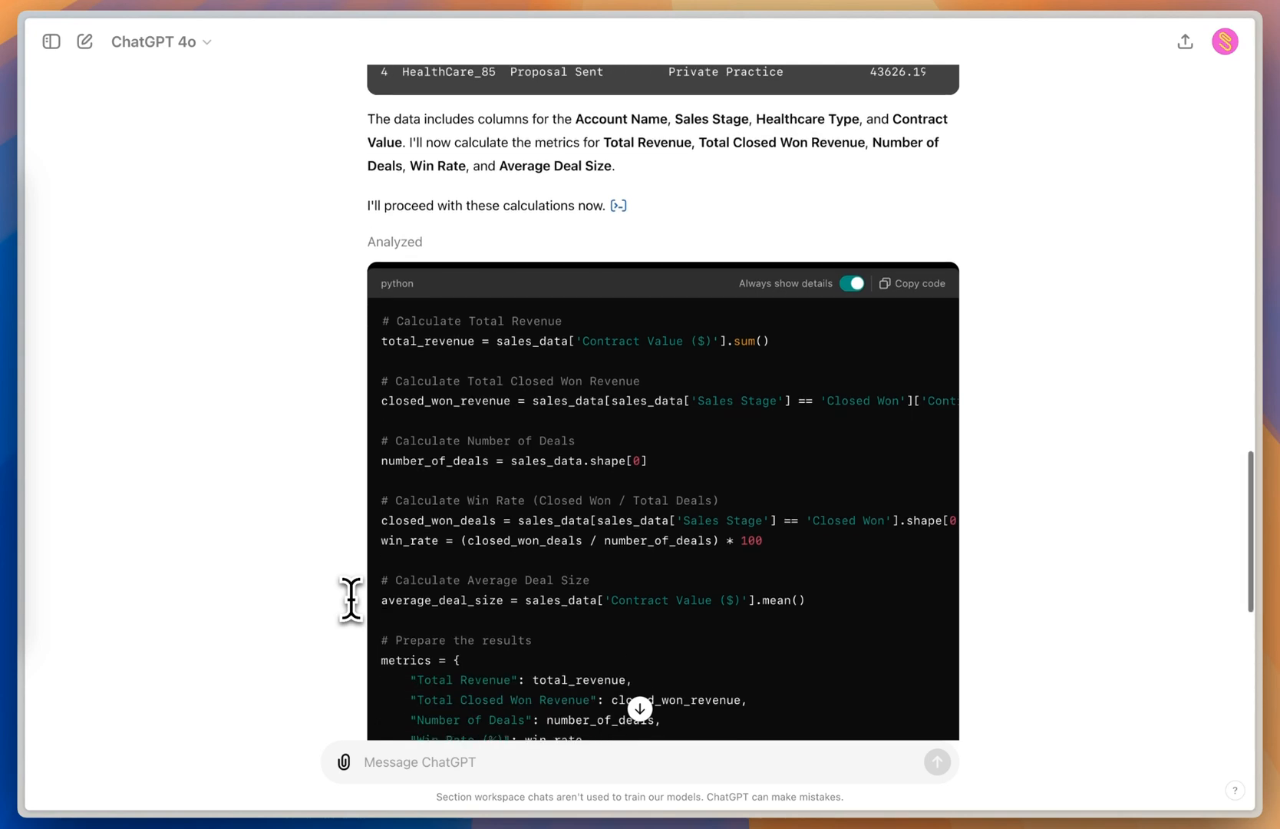
pyautogui.scroll(-3)
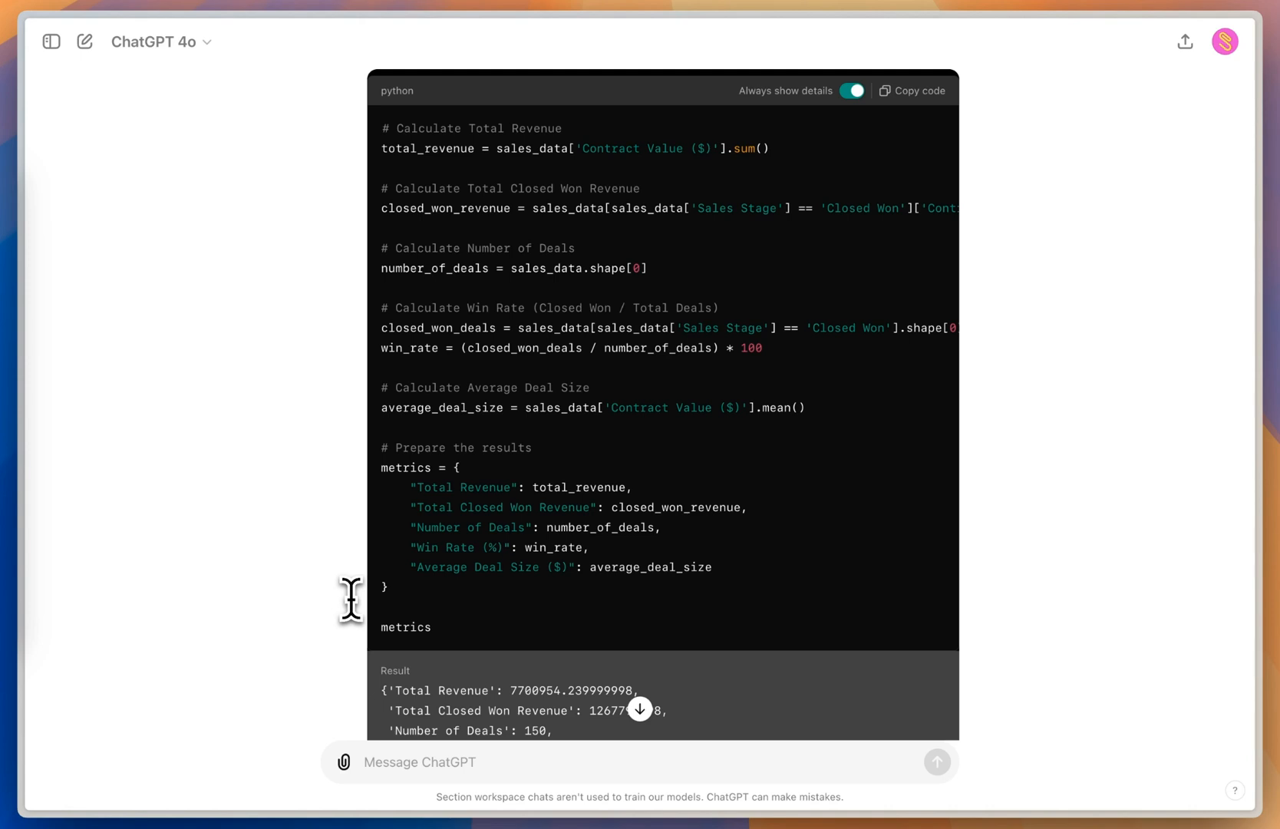
pyautogui.scroll(-3)
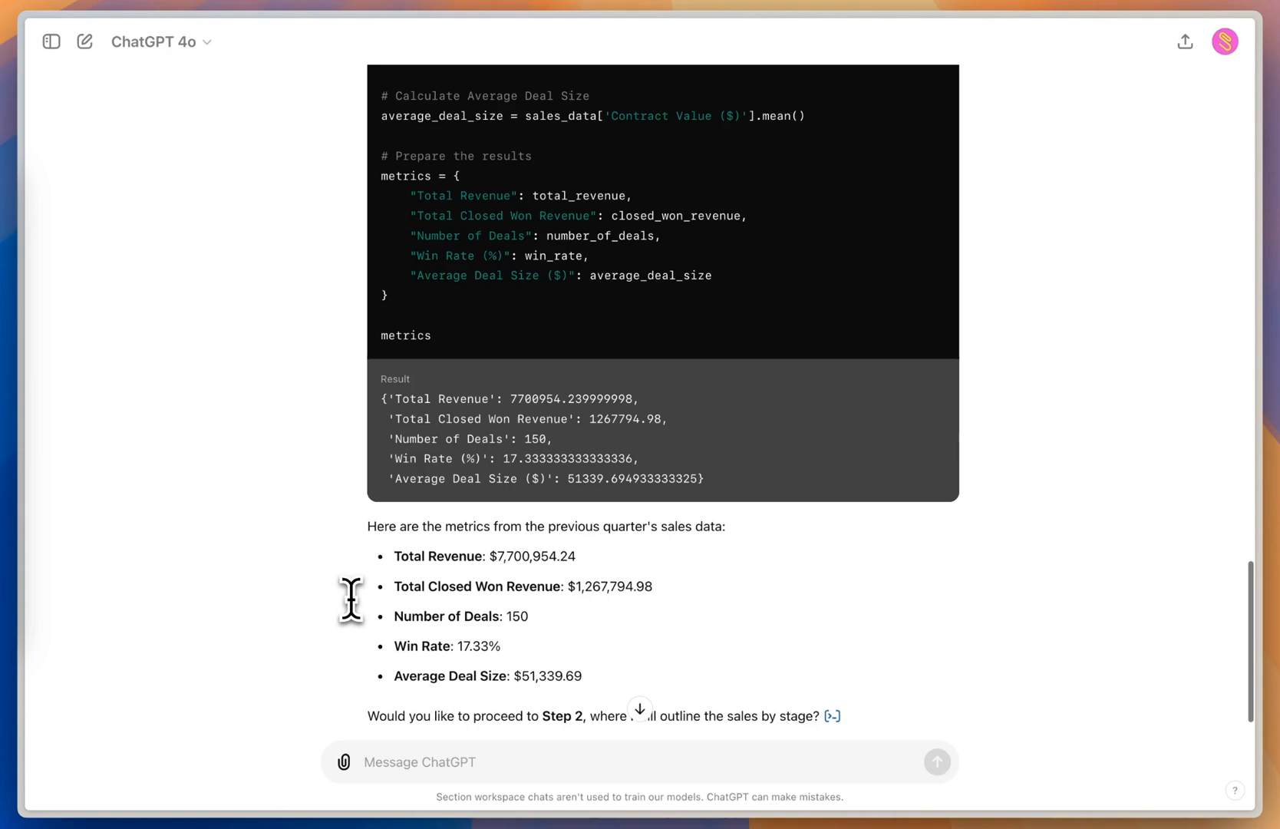
pyautogui.scroll(-3)
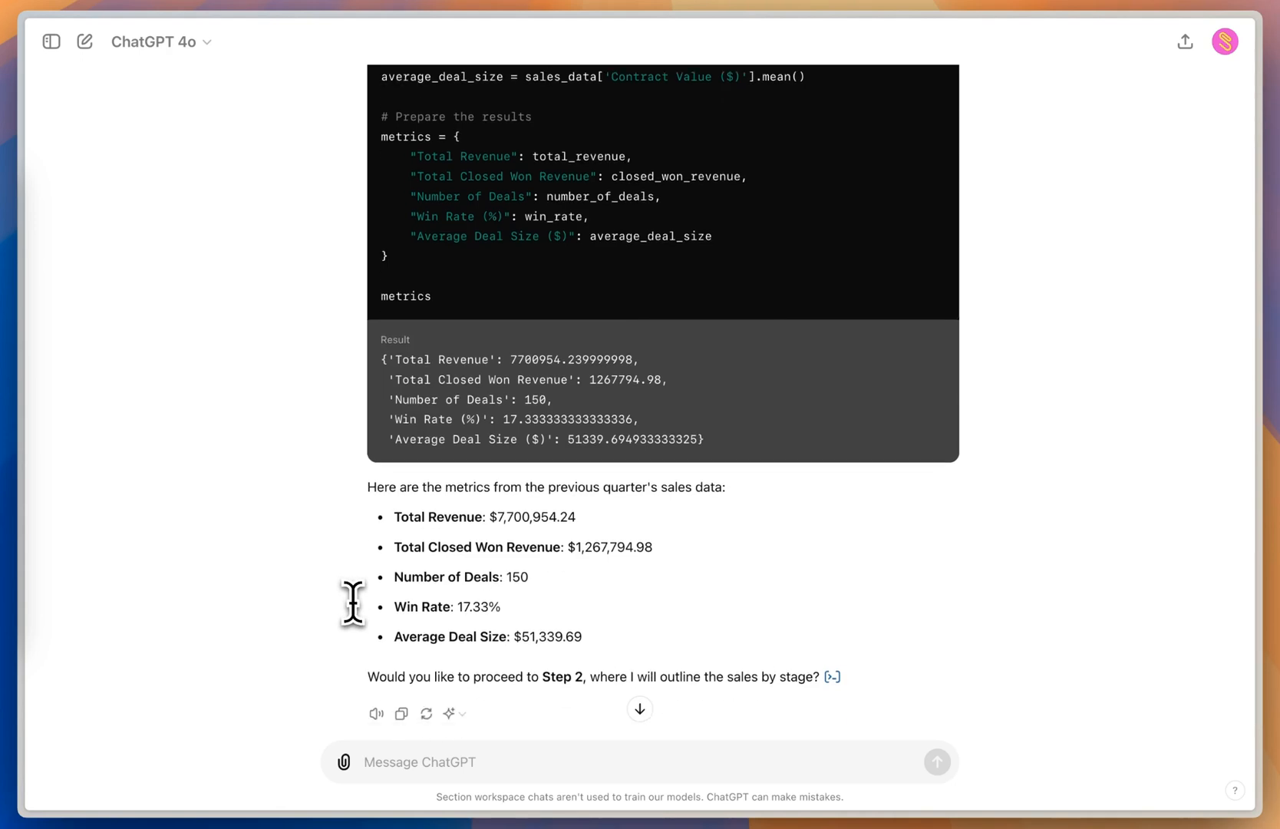
pyautogui.scroll(-3)
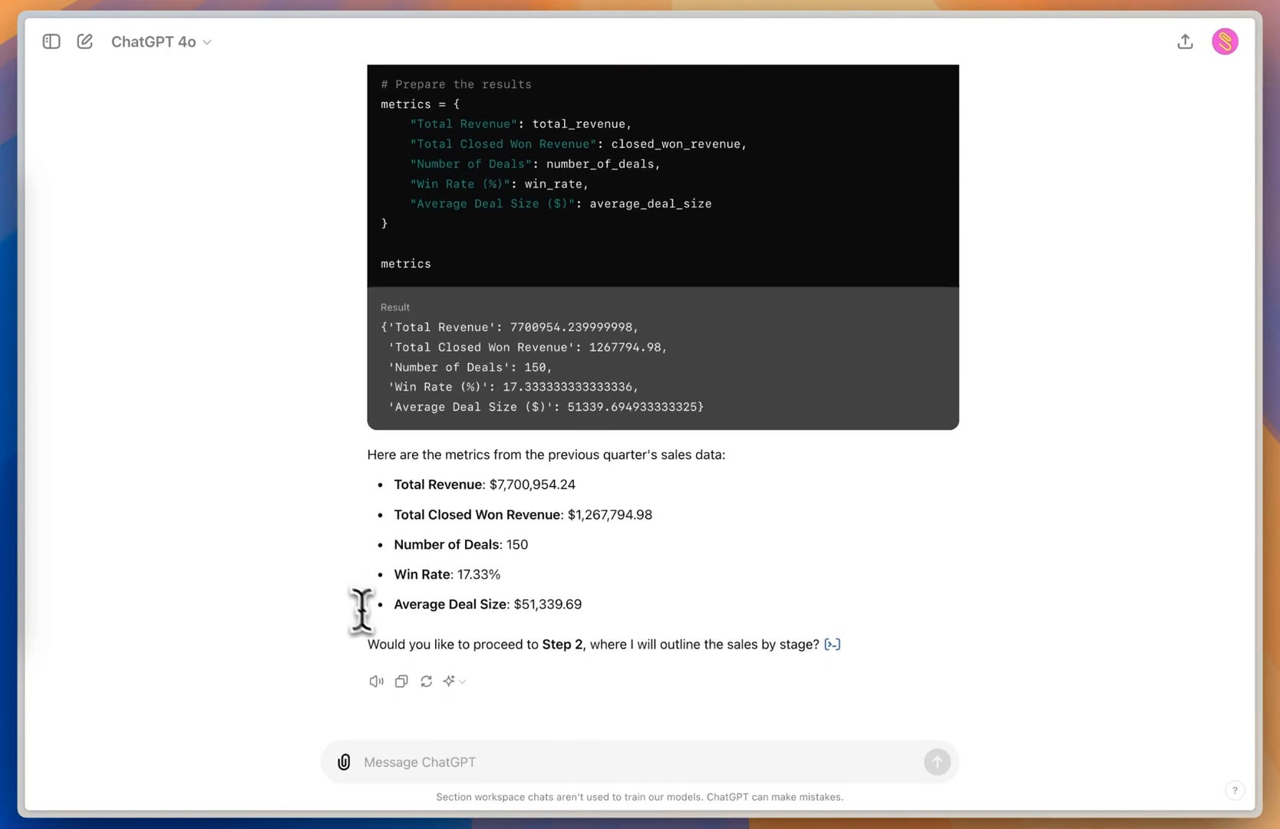
pyautogui.moveTo(420, 763)
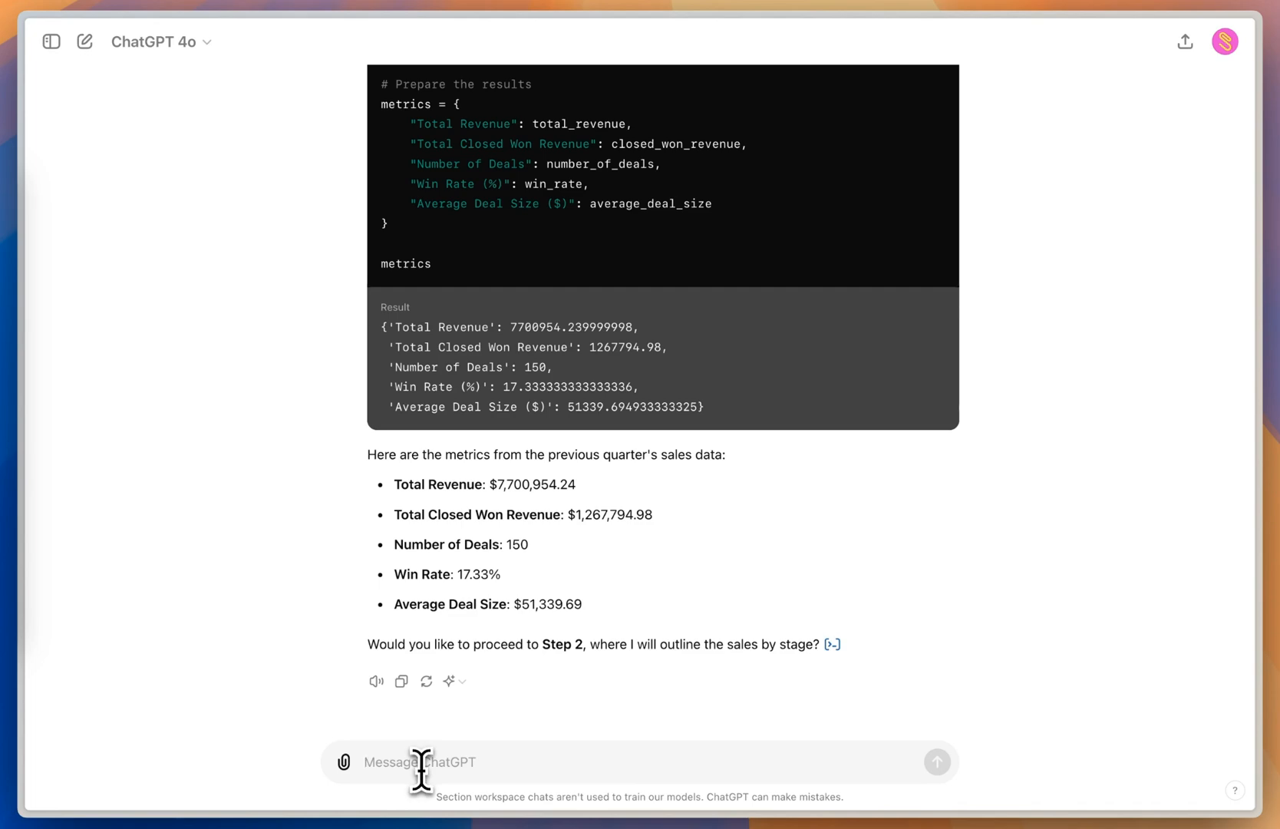
# Reply 'y' to get Step 2's sales-by-stage table, led by Demonstration at $2,874,597.51.
pyautogui.write('y')
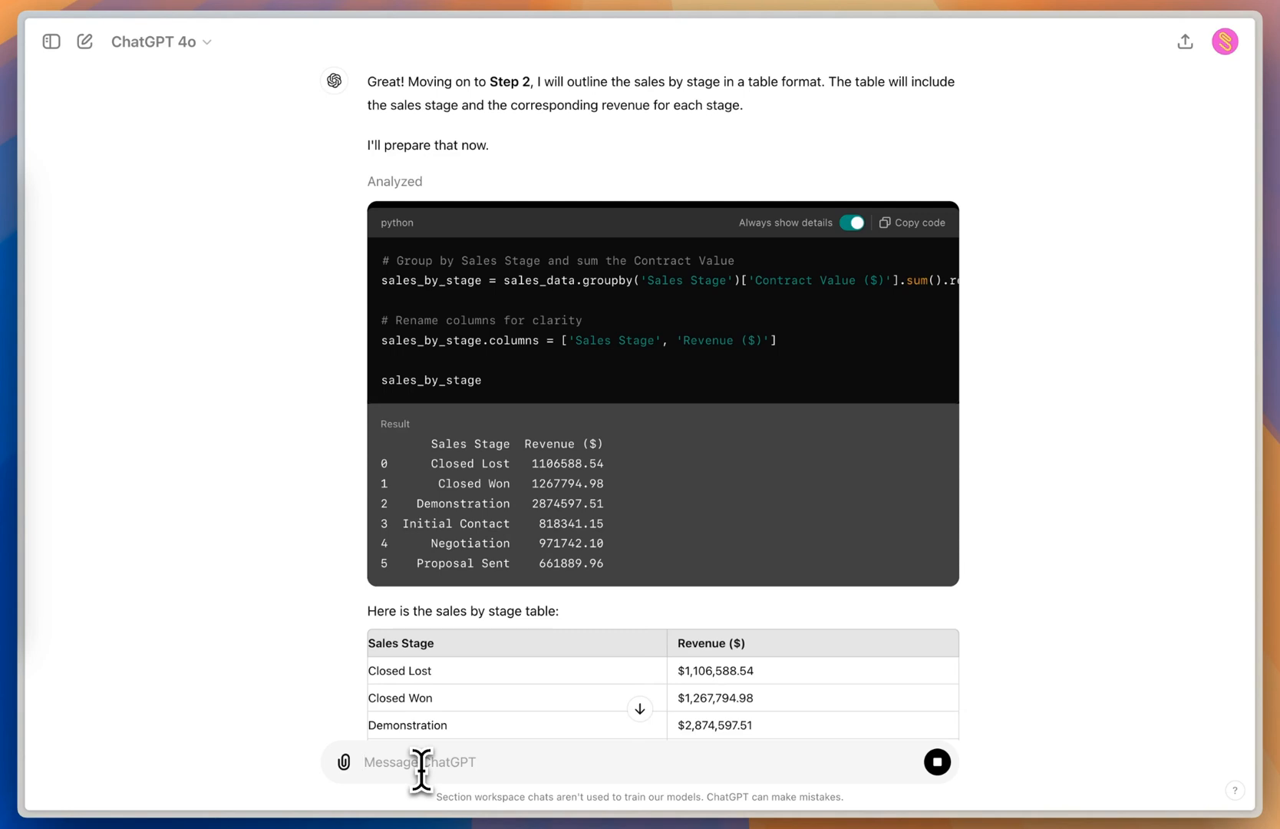
pyautogui.scroll(-3)
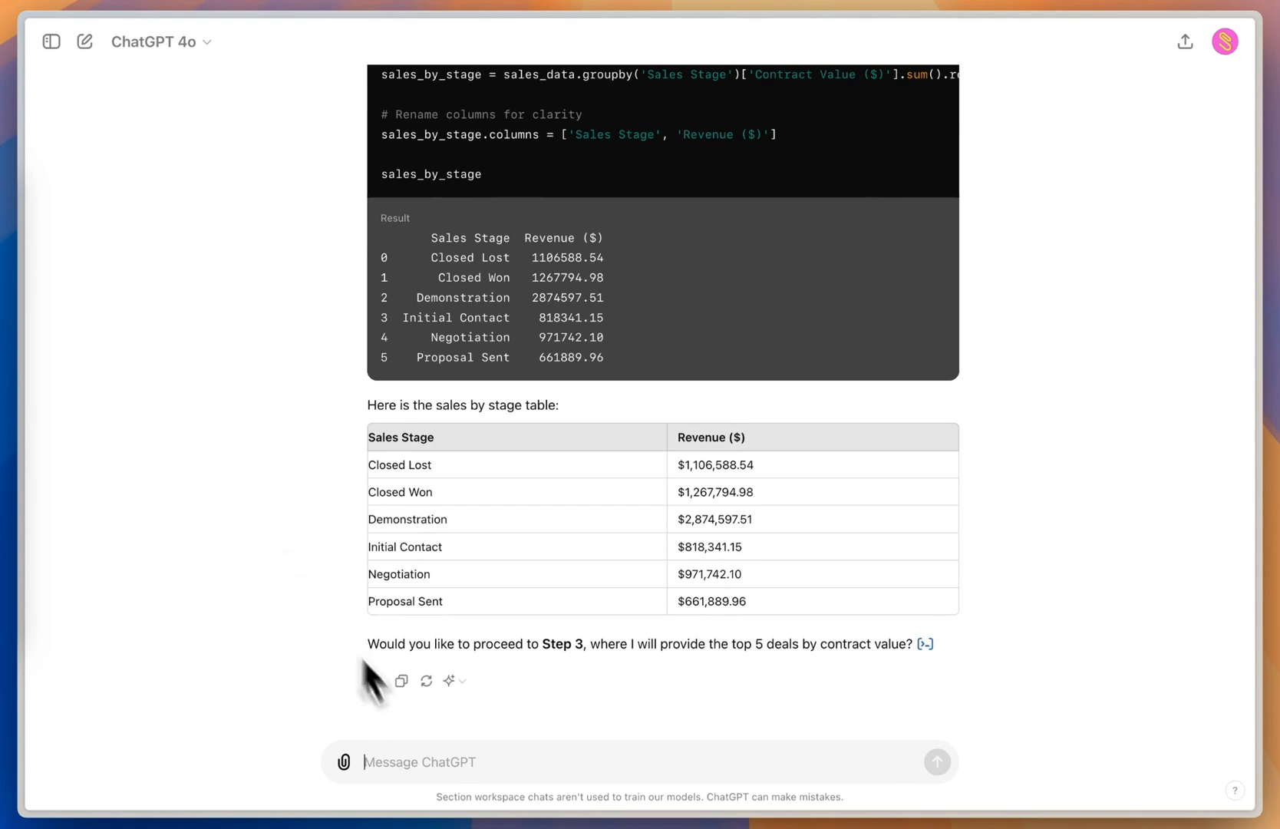
# Reply 'yes' to get Step 3's top five deals table, led by HealthCare_16 at $99,720.47.
pyautogui.write('yes')
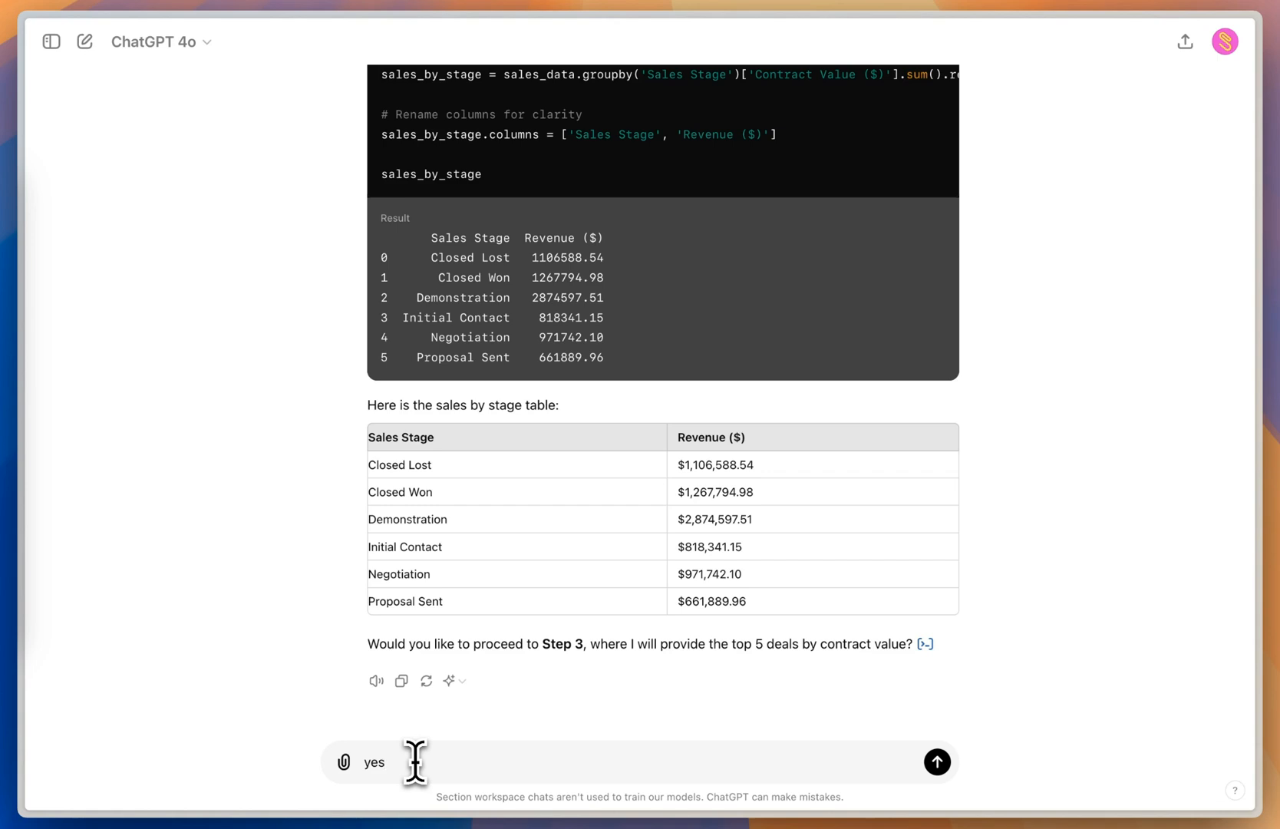
pyautogui.click(936, 763)
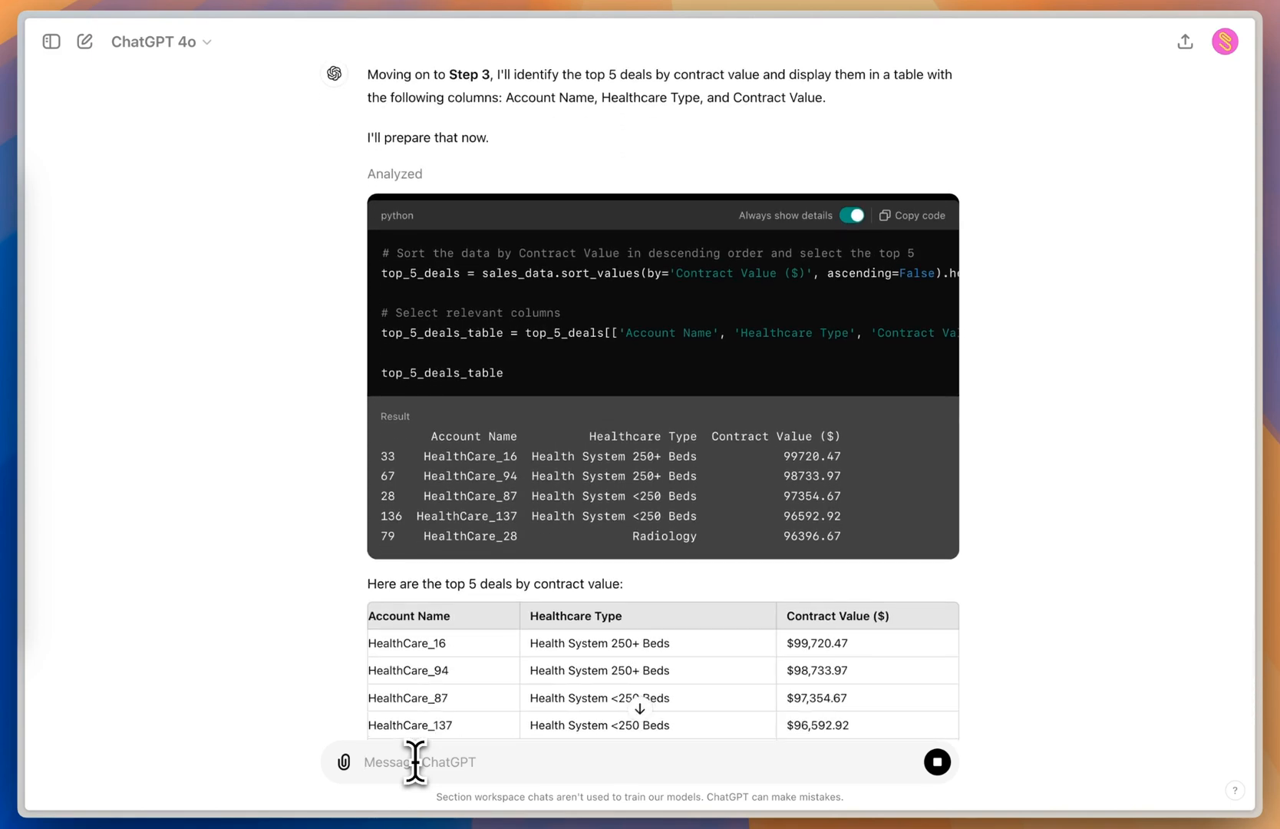
pyautogui.scroll(-3)
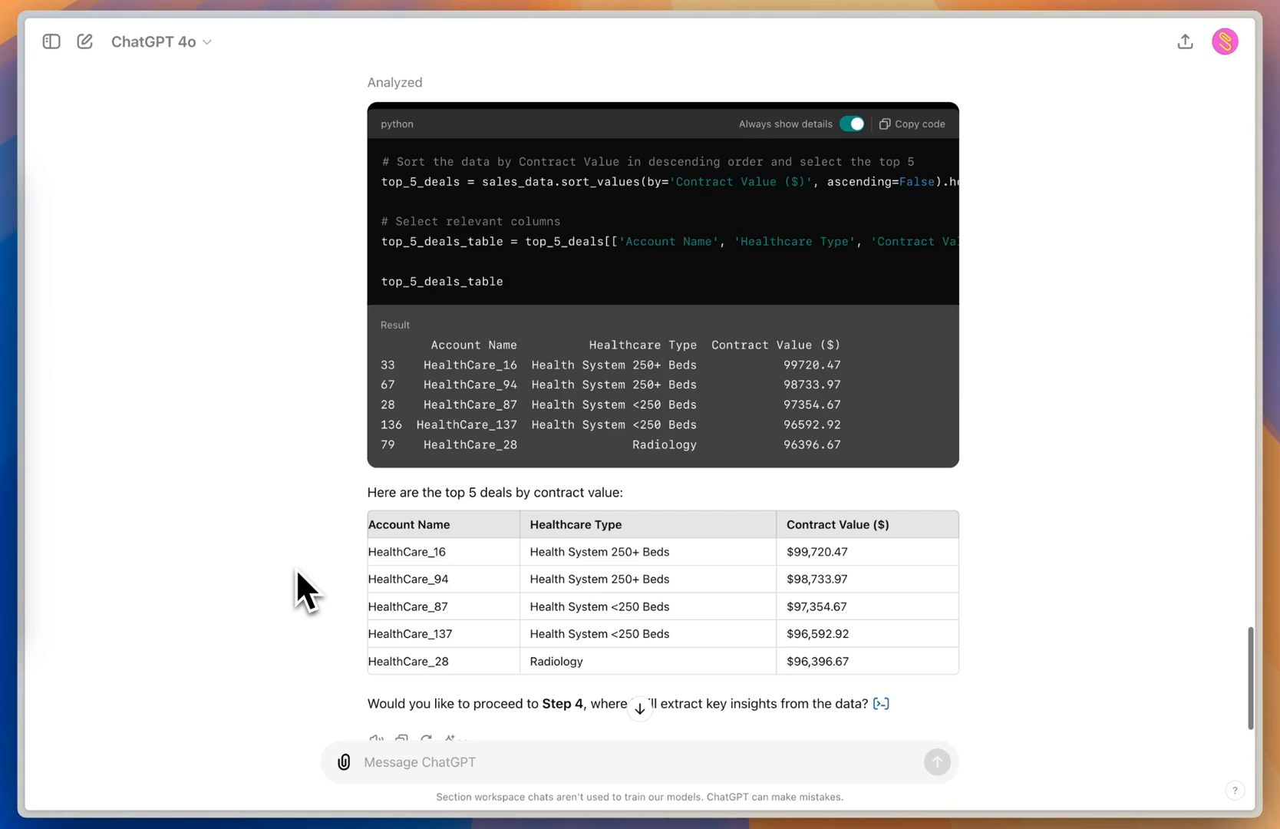
pyautogui.scroll(-3)
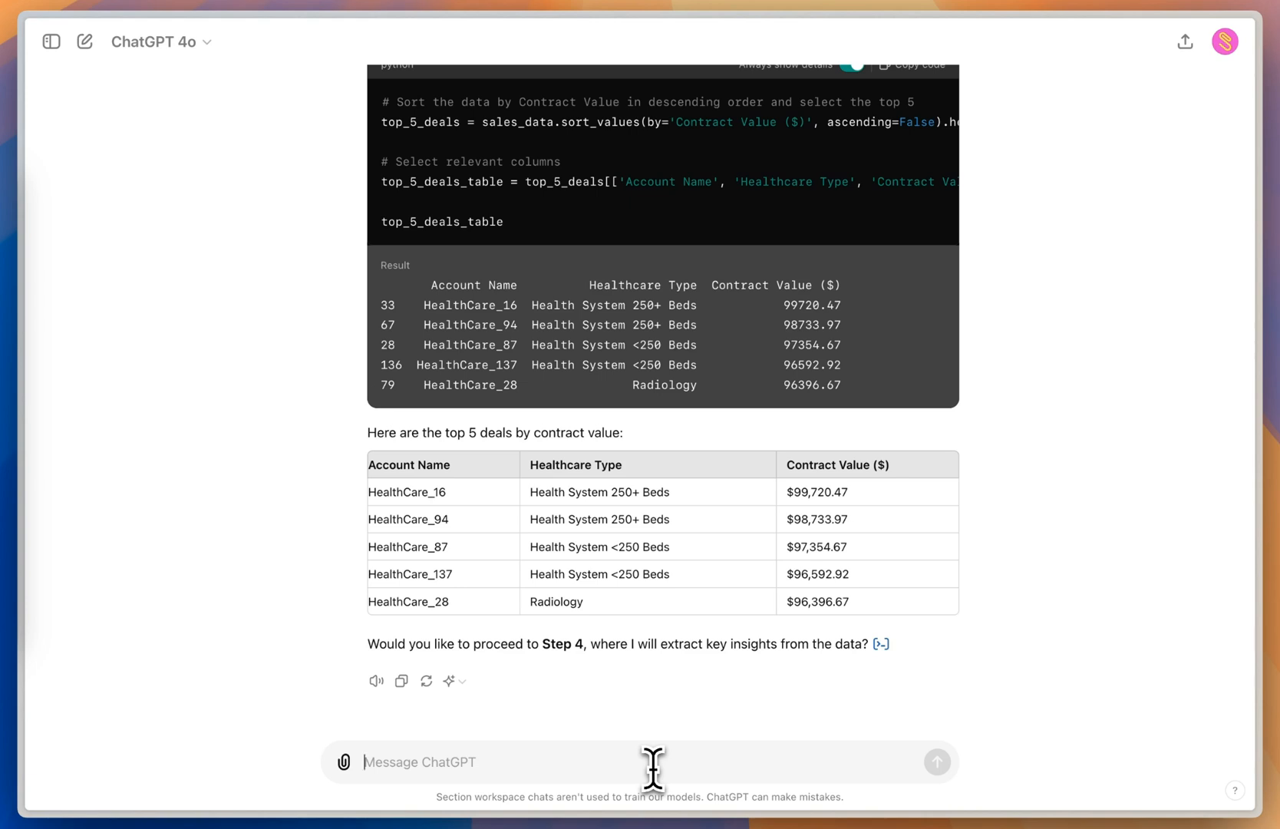
# Reply 'yes' to get Step 4's three key insights on Demonstration revenue, win rate and health systems.
pyautogui.write('ste')
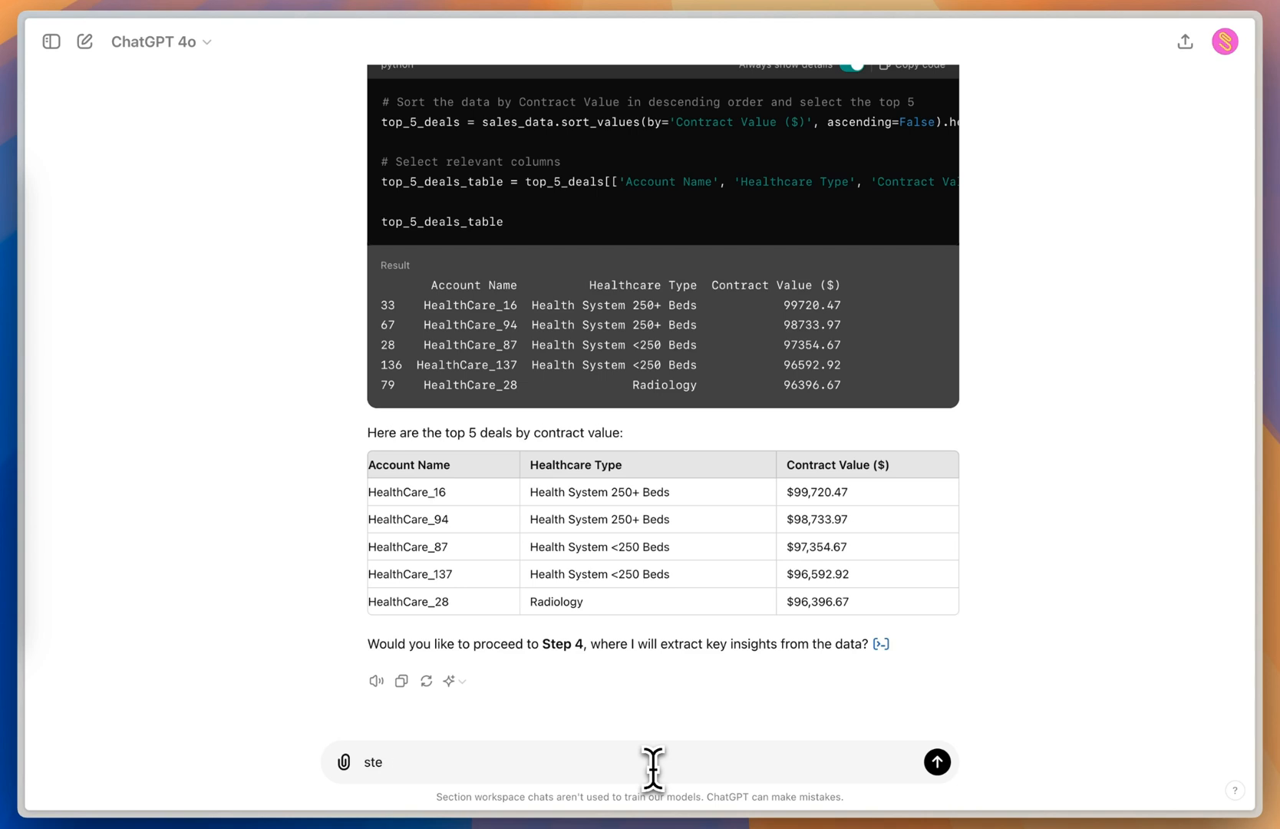
pyautogui.write('yes')
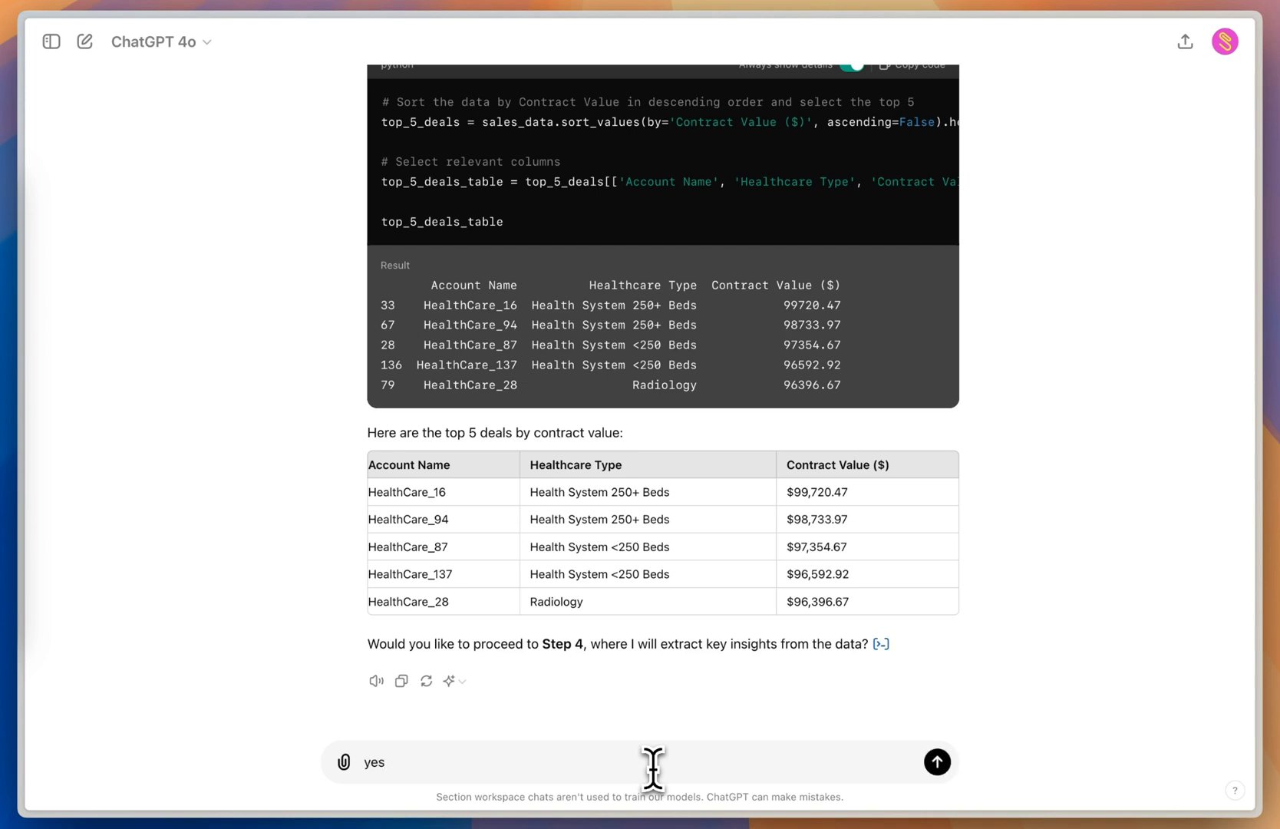
pyautogui.click(937, 761)
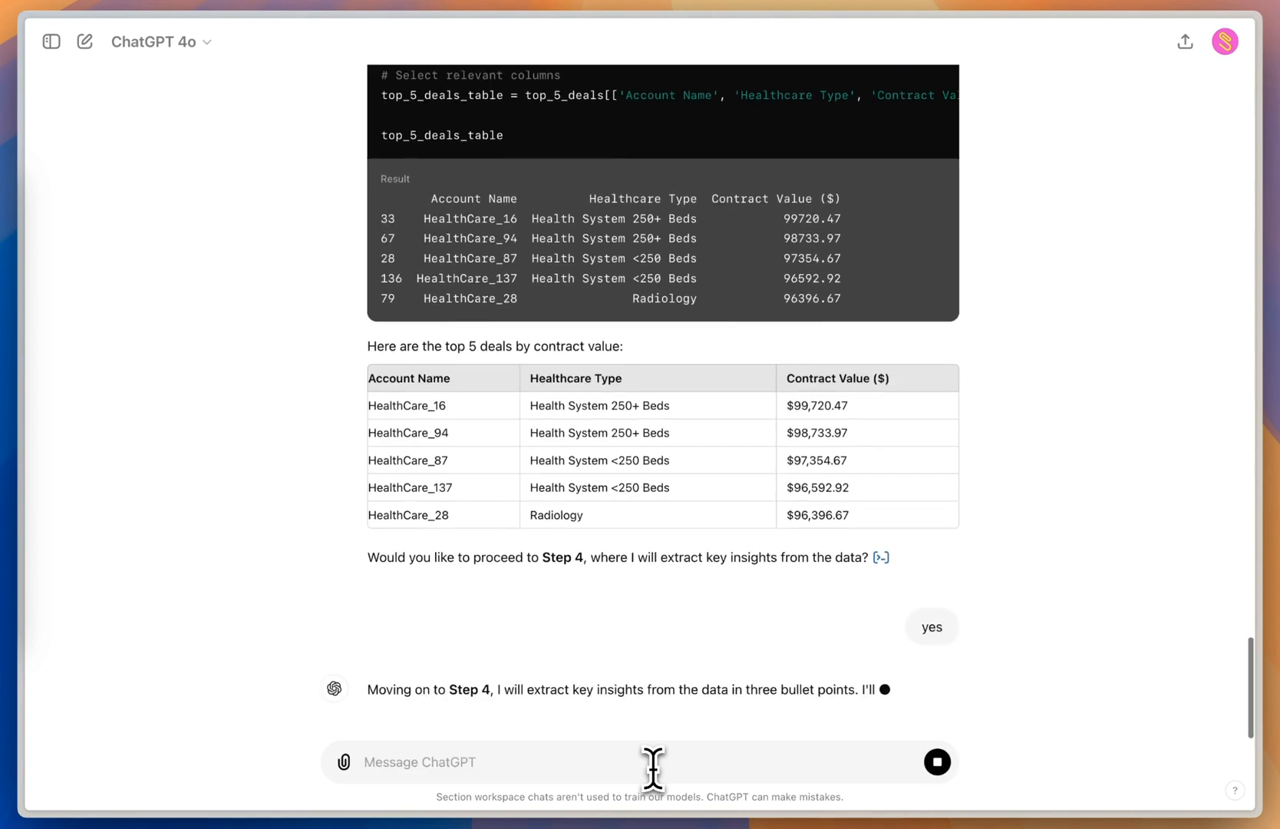
pyautogui.scroll(-3)
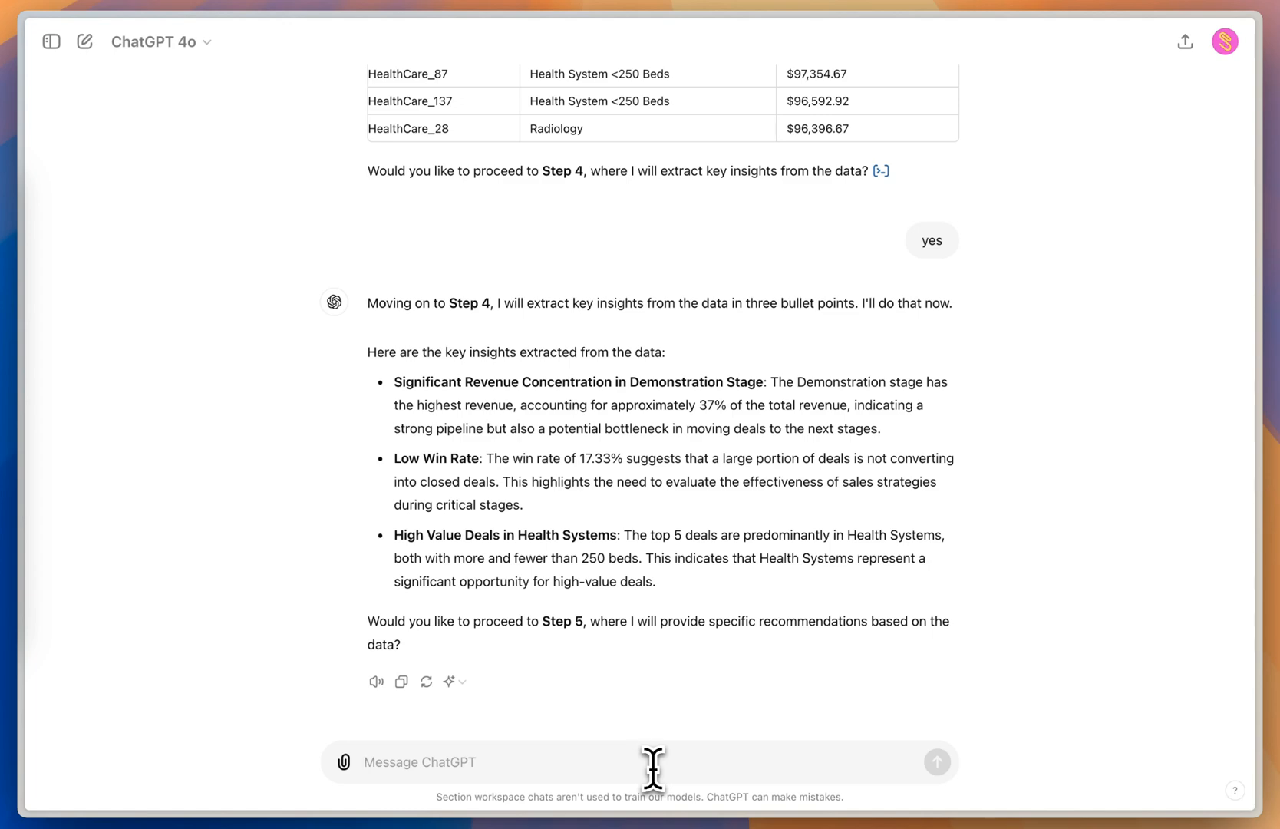
# Reply 'yes' to get Step 5's three recommendations on conversion, follow-up and health-system targeting.
pyautogui.write('y')
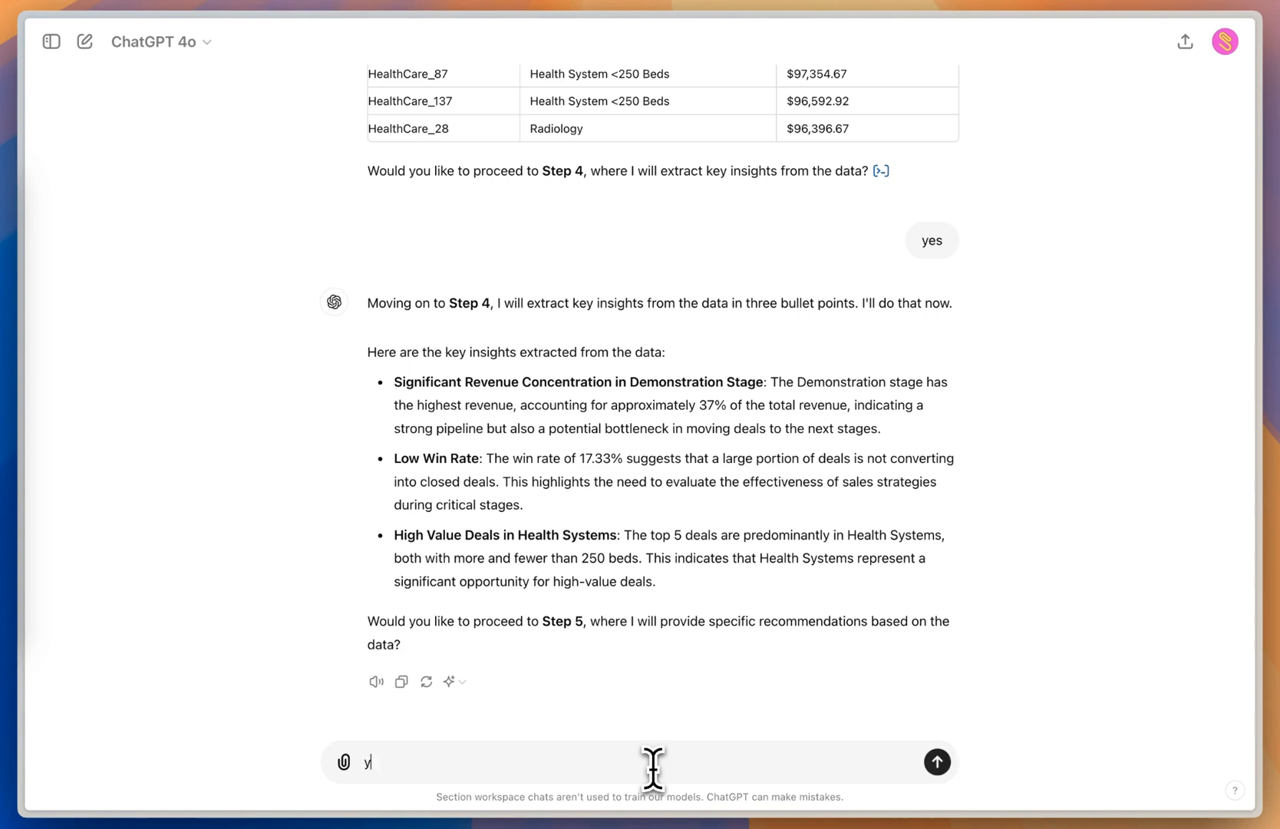
pyautogui.write('es')
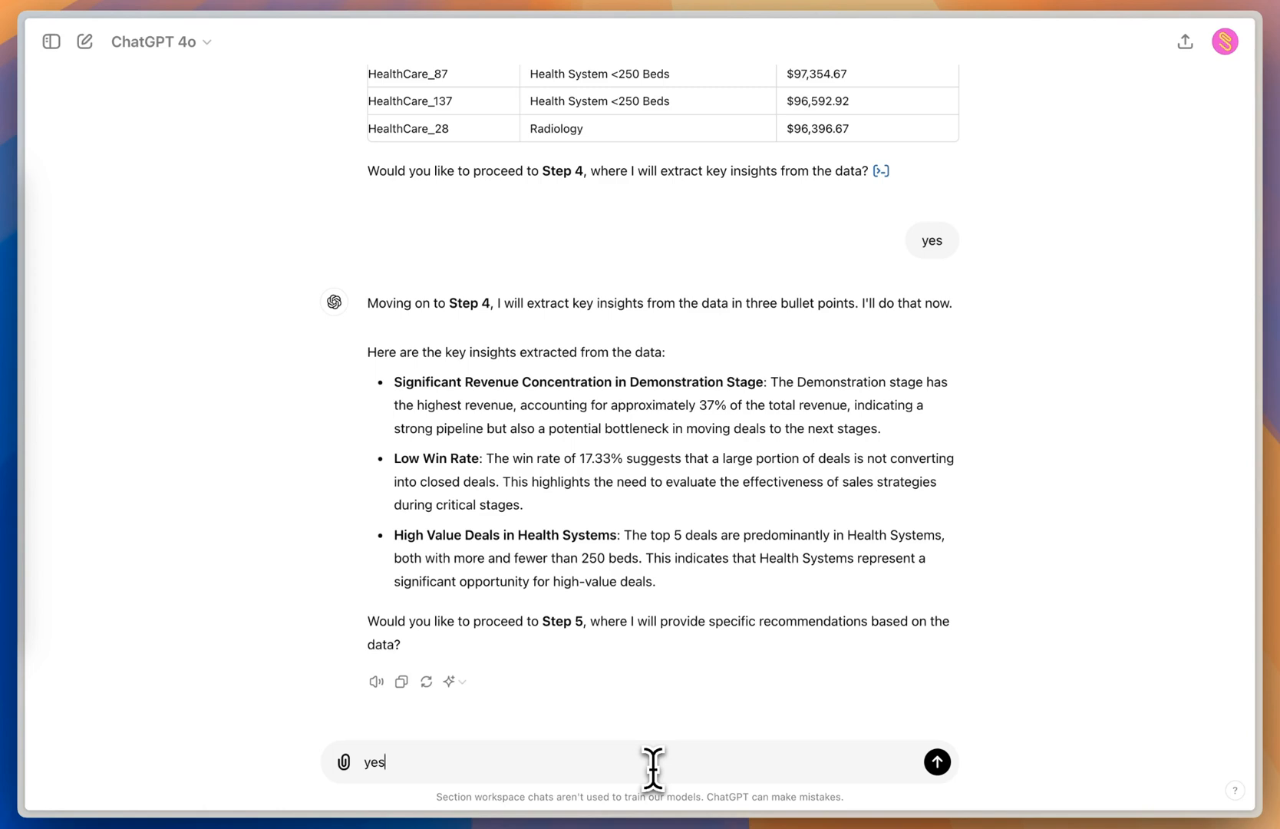
pyautogui.click(937, 761)
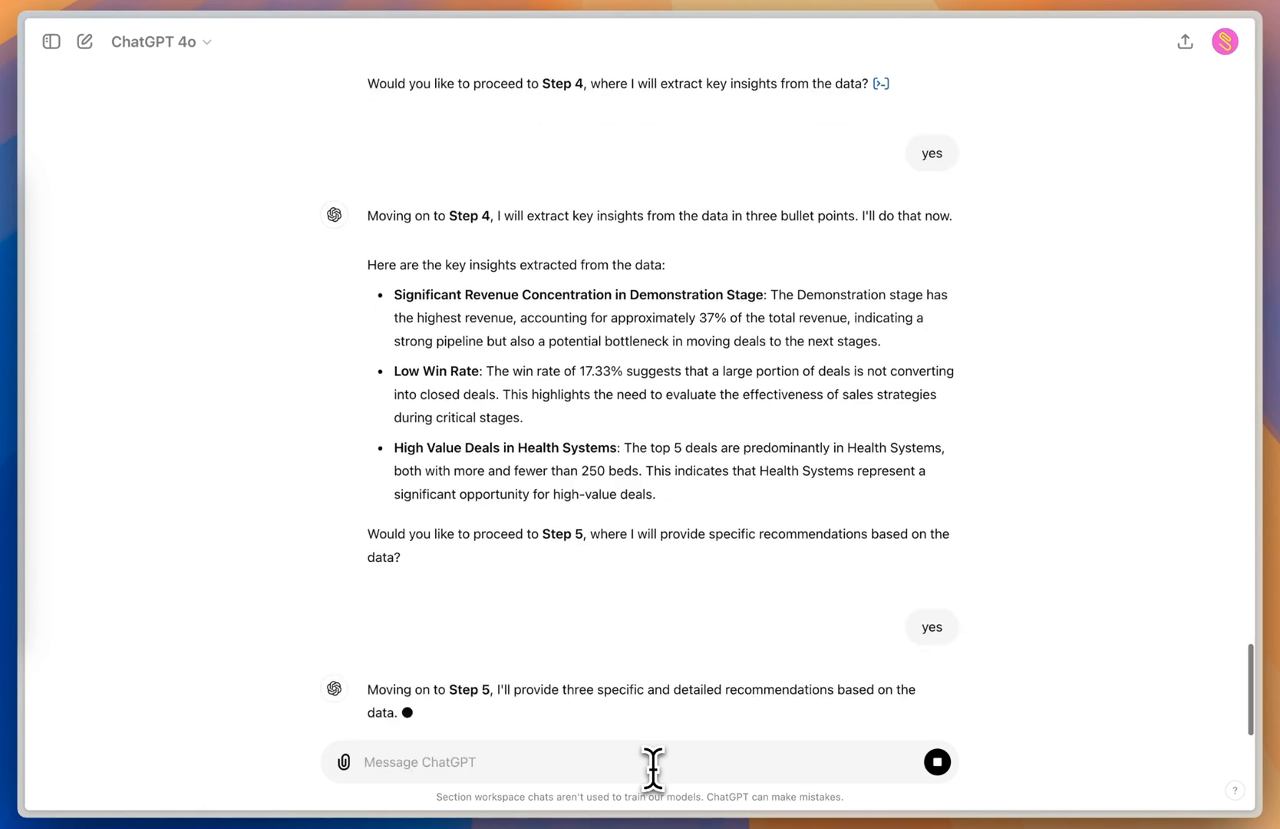
pyautogui.scroll(-3)
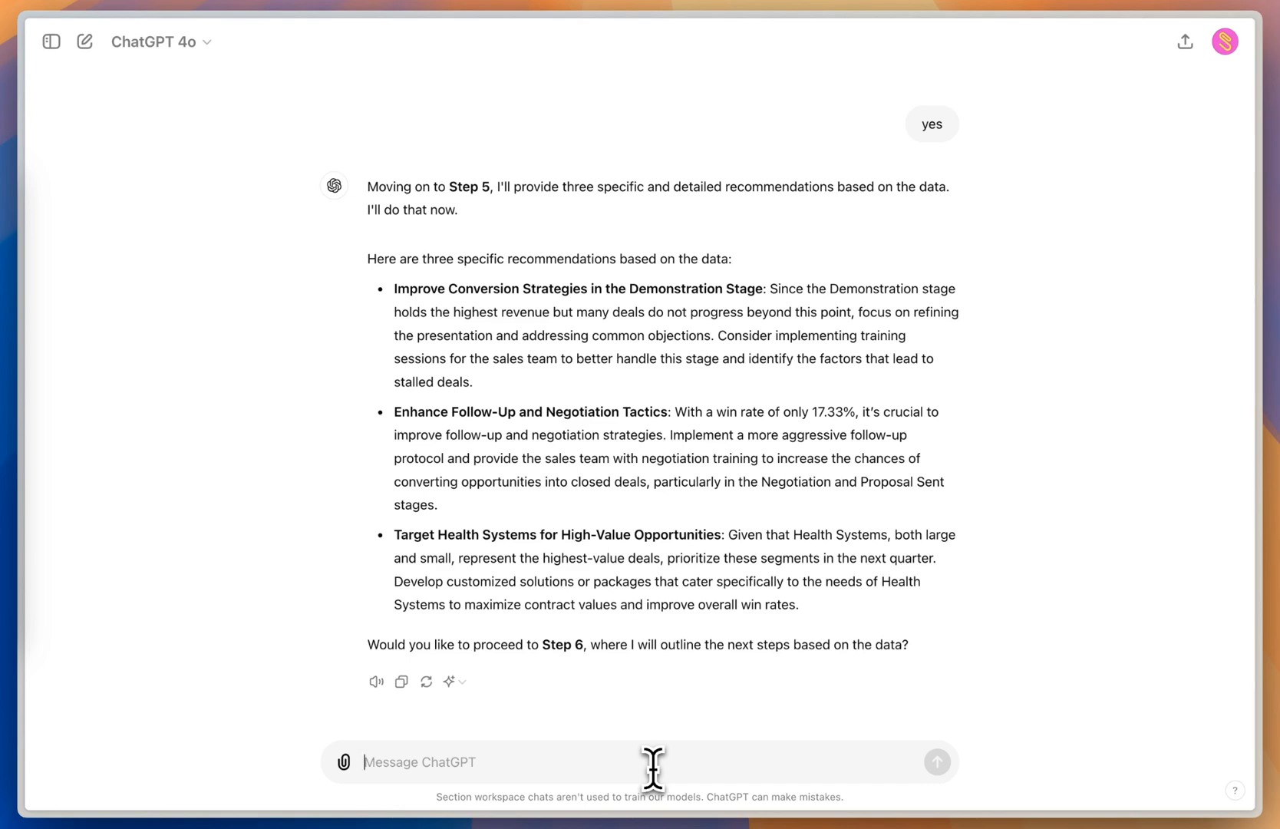
# Reply 'yes' to get Step 6's three next steps, then draft the 'yes' approving the Step 7 PDF.
pyautogui.write('y')
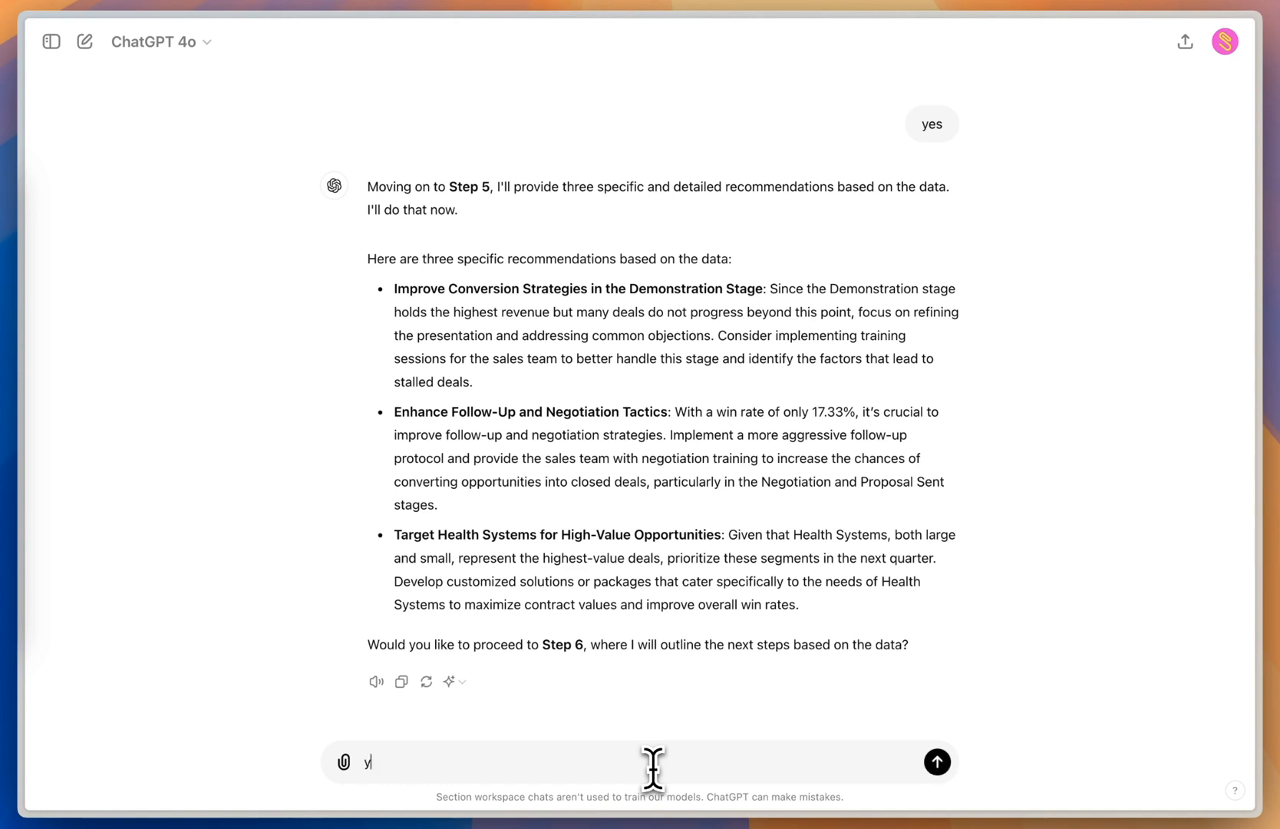
pyautogui.write('es')
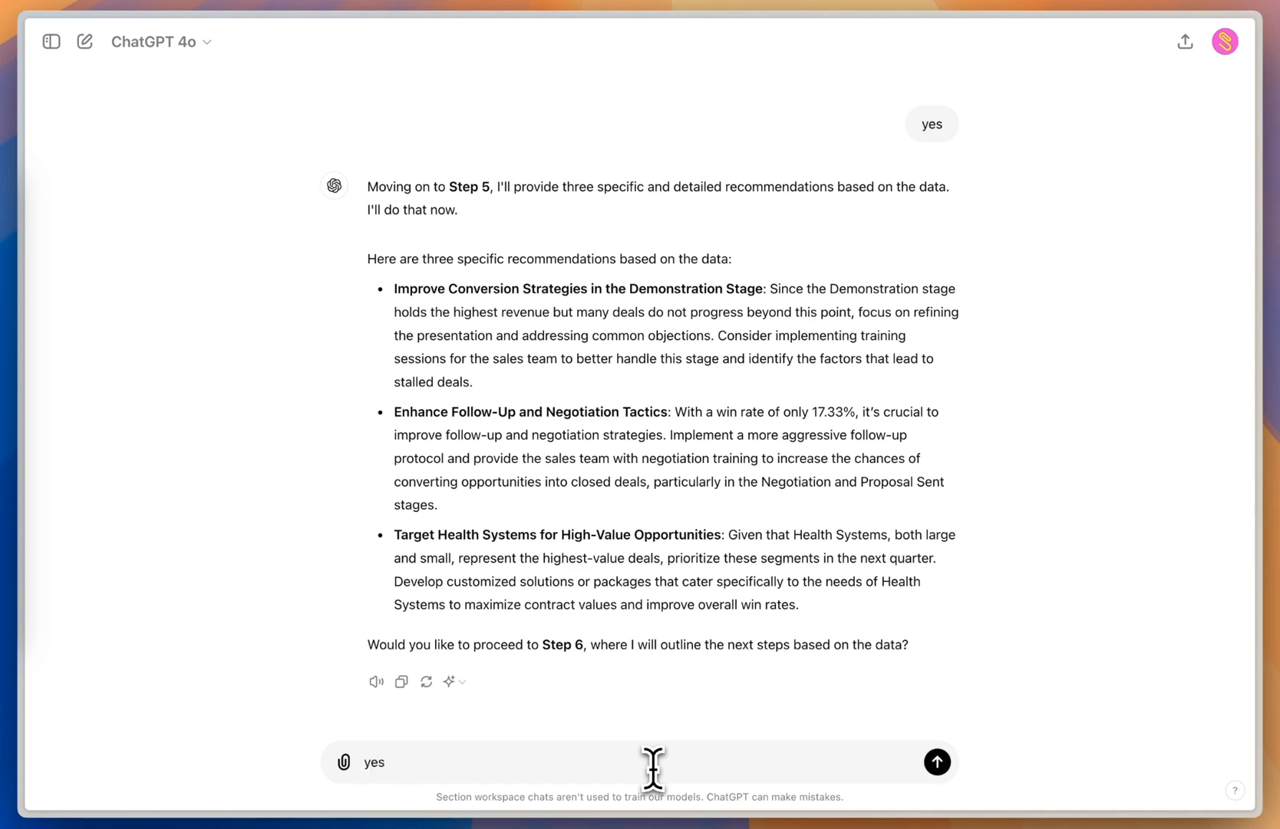
pyautogui.click(941, 762)
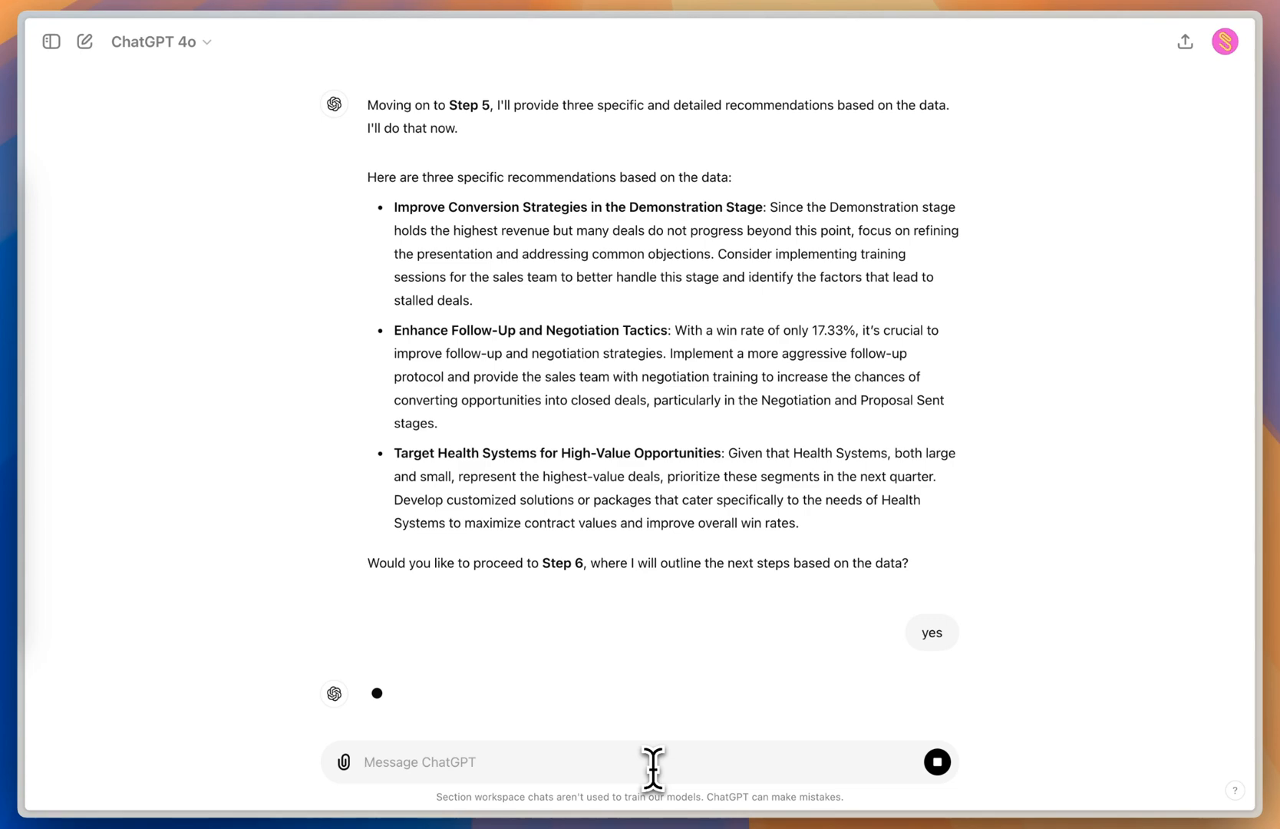
pyautogui.scroll(-3)
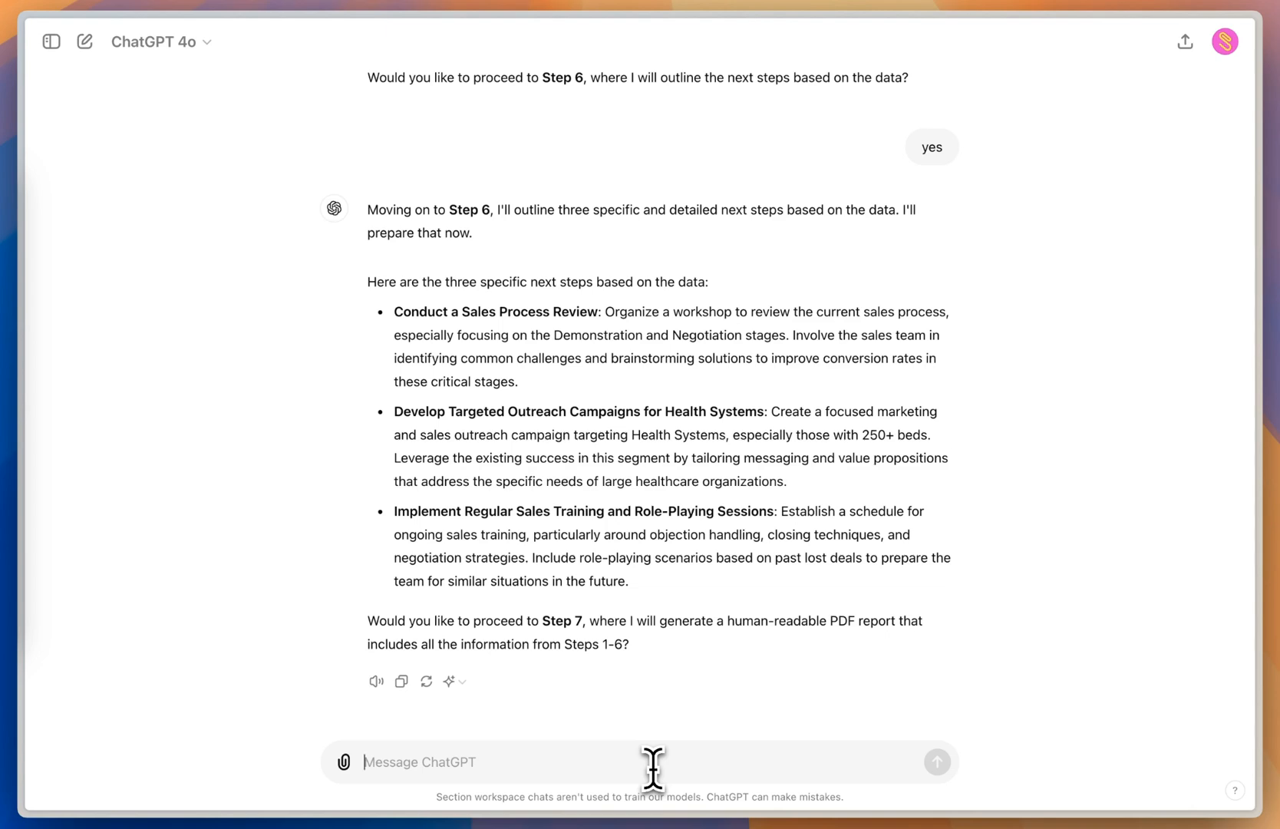
pyautogui.write('yes')
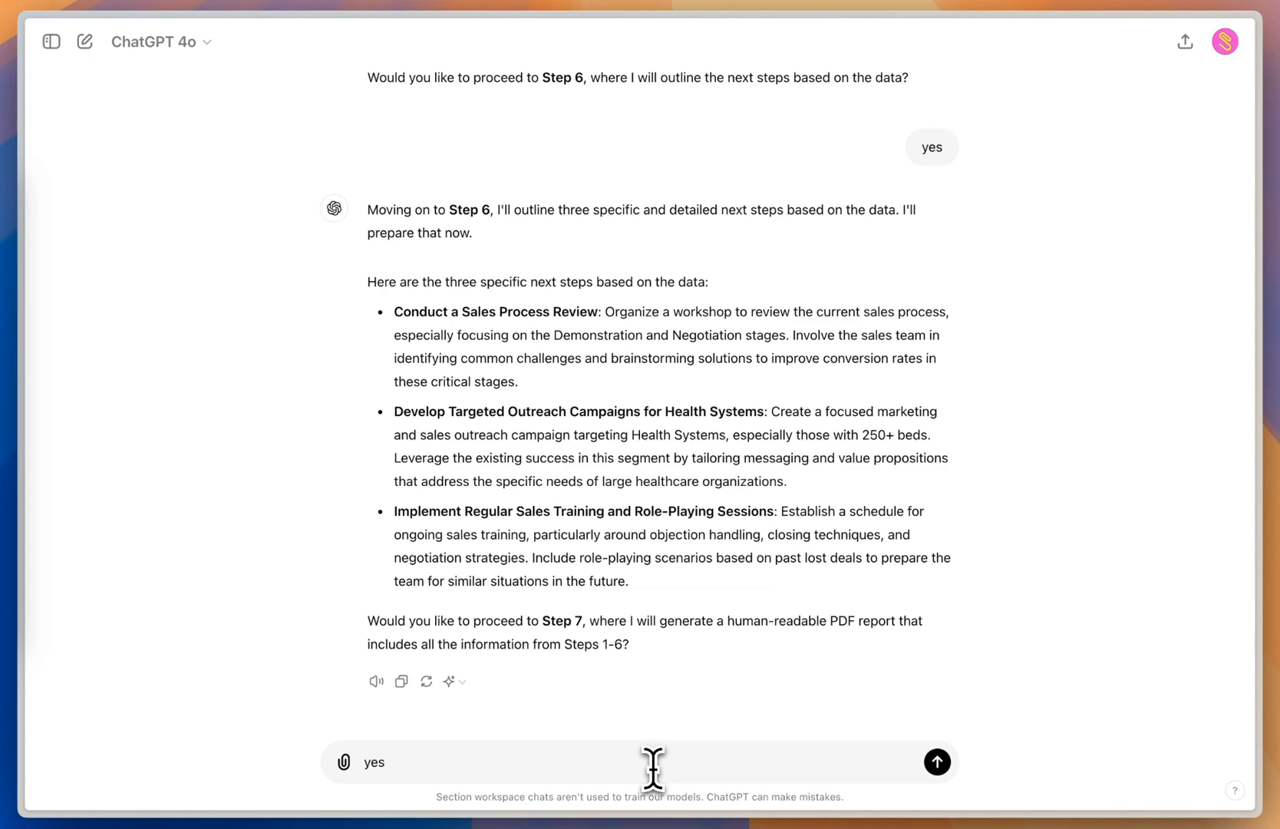
# Send the approval so ChatGPT generates the Quarterly Sales Report PDF with a download link.
pyautogui.click(936, 762)
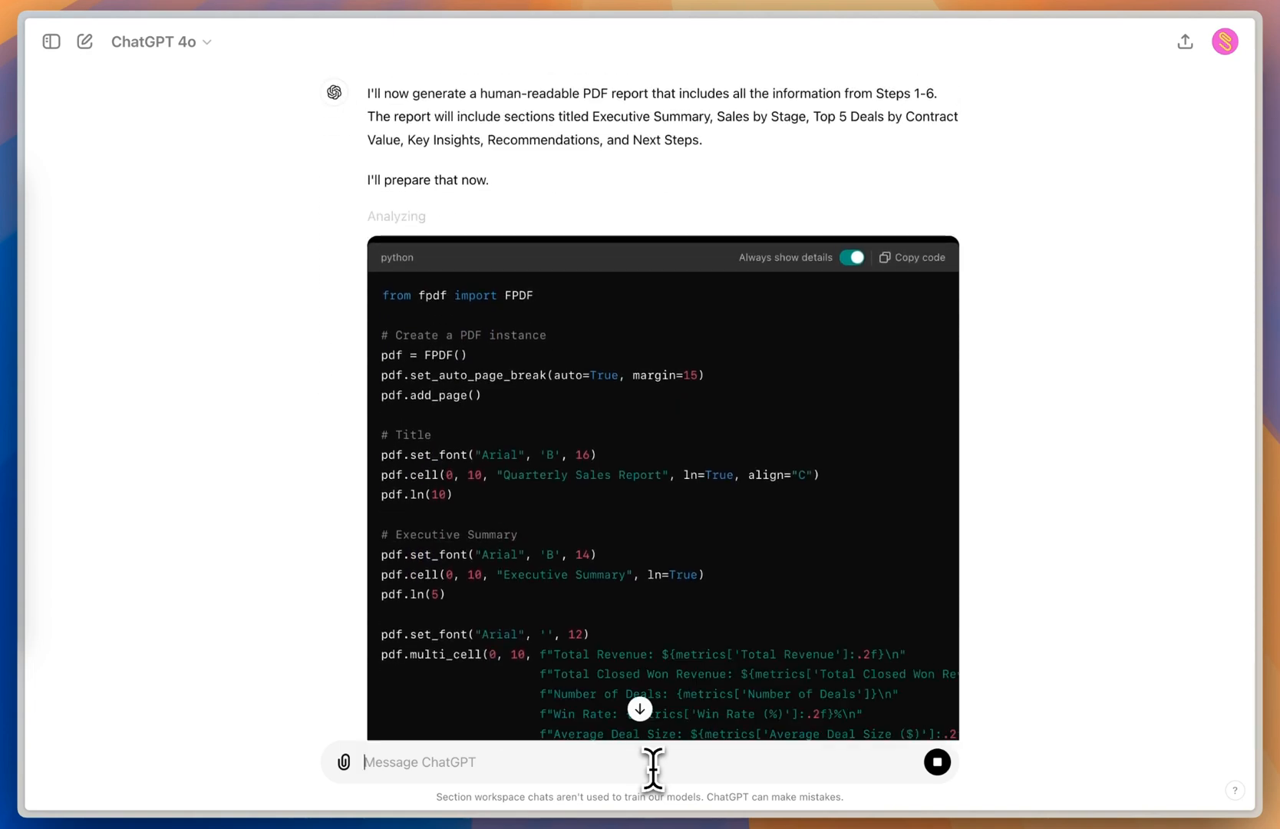
pyautogui.scroll(-3)
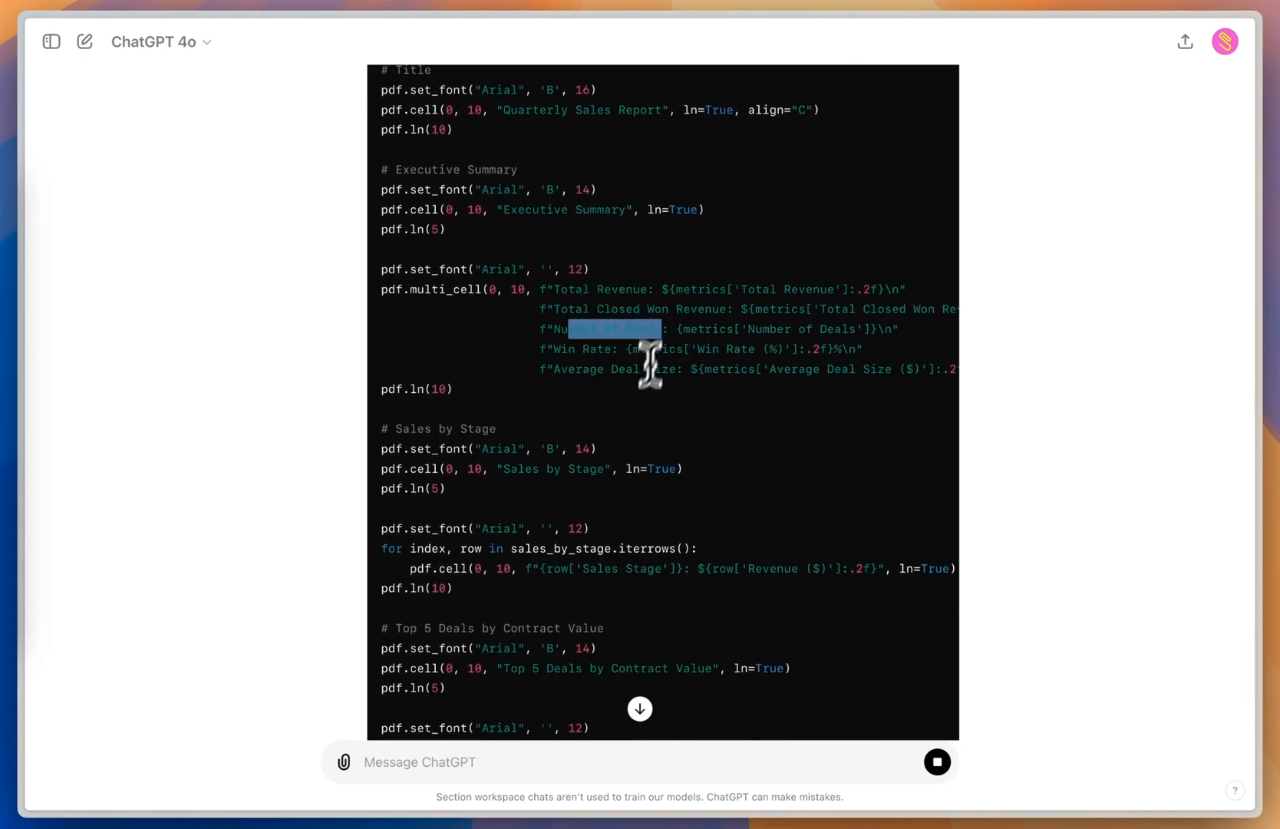
pyautogui.scroll(-3)
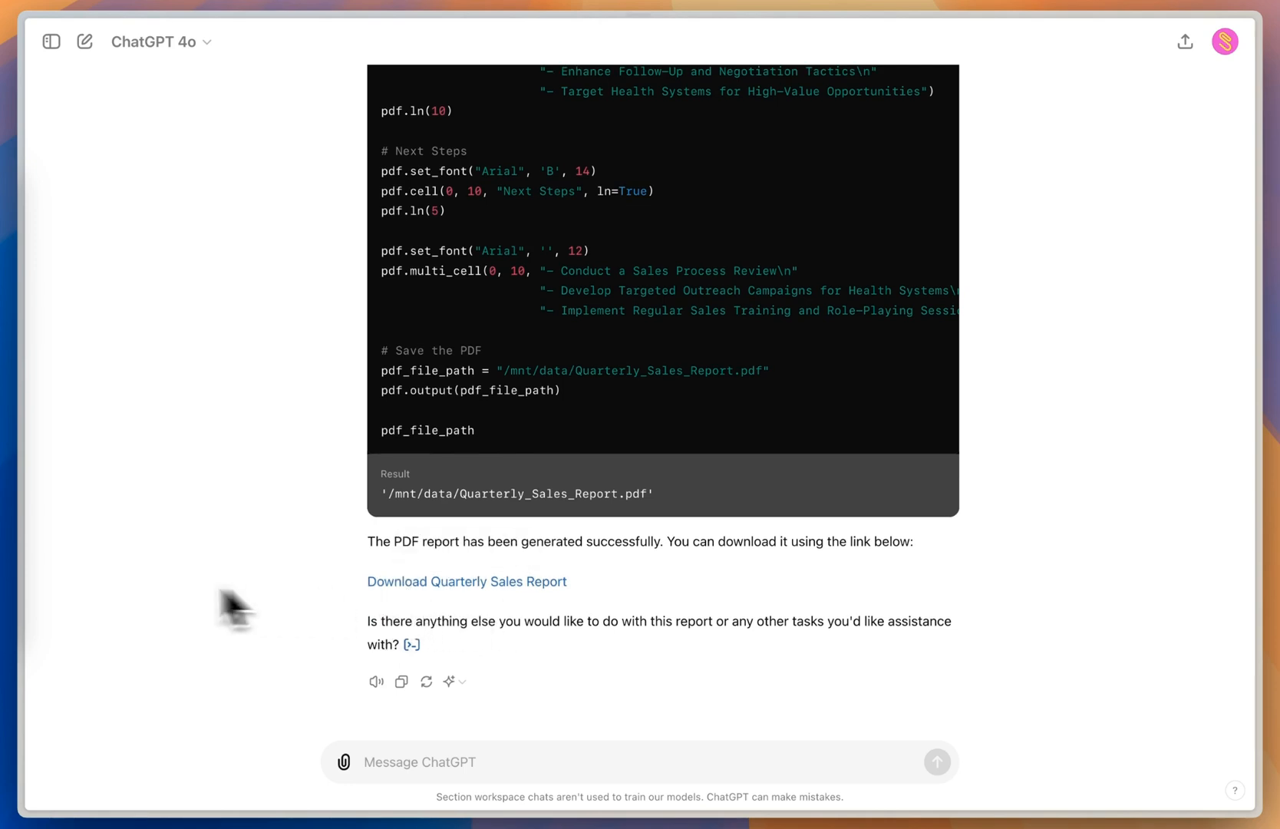
# Download the Quarterly Sales Report and read both pages through Key Insights, Recommendations and Next Steps.
pyautogui.click(467, 582)
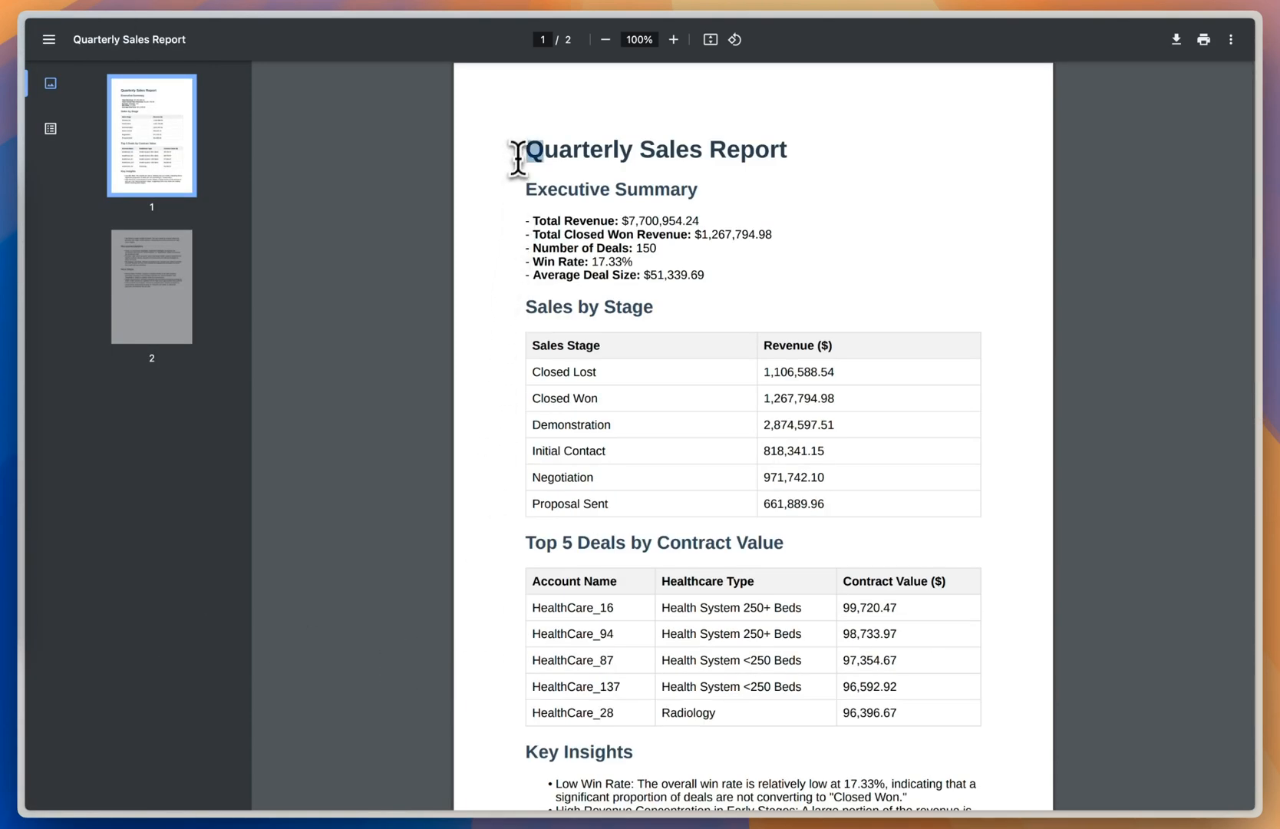
pyautogui.doubleClick(602, 190)
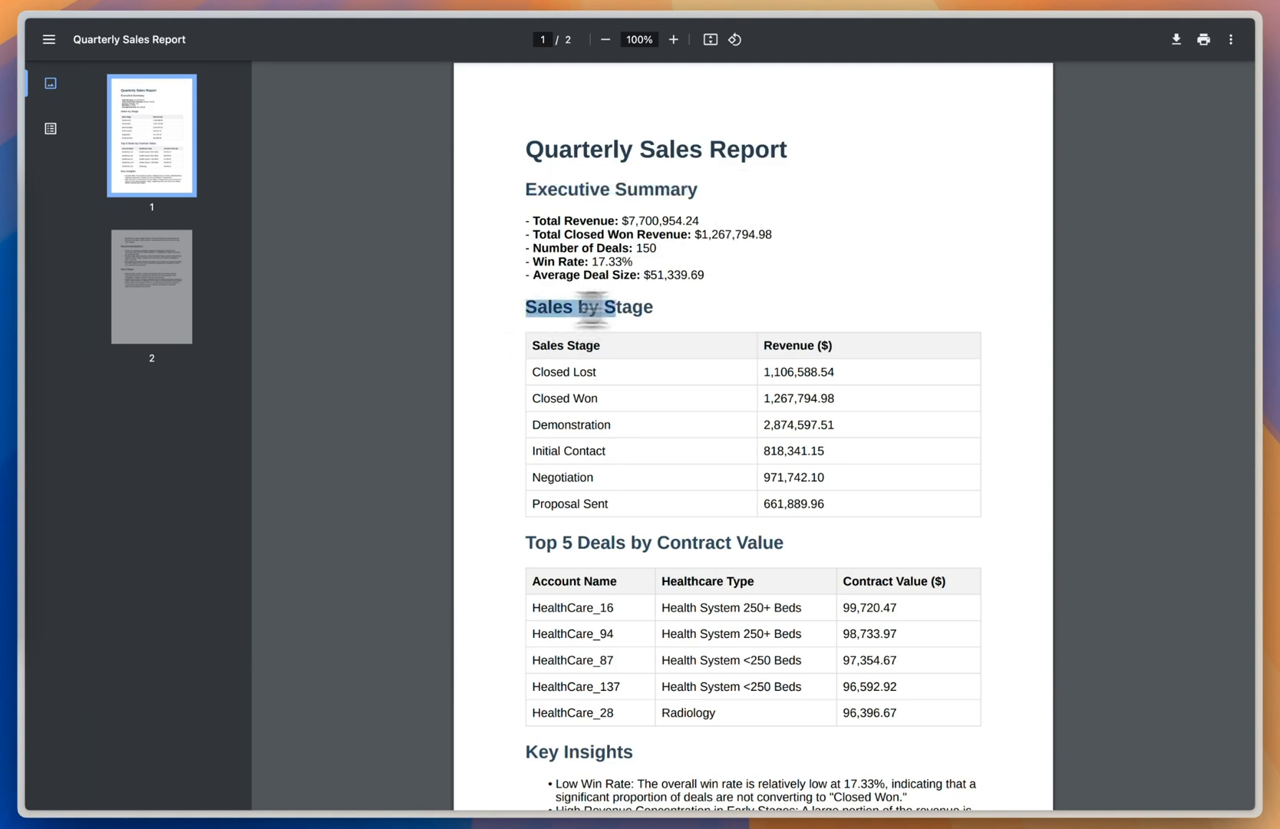
pyautogui.scroll(-3)
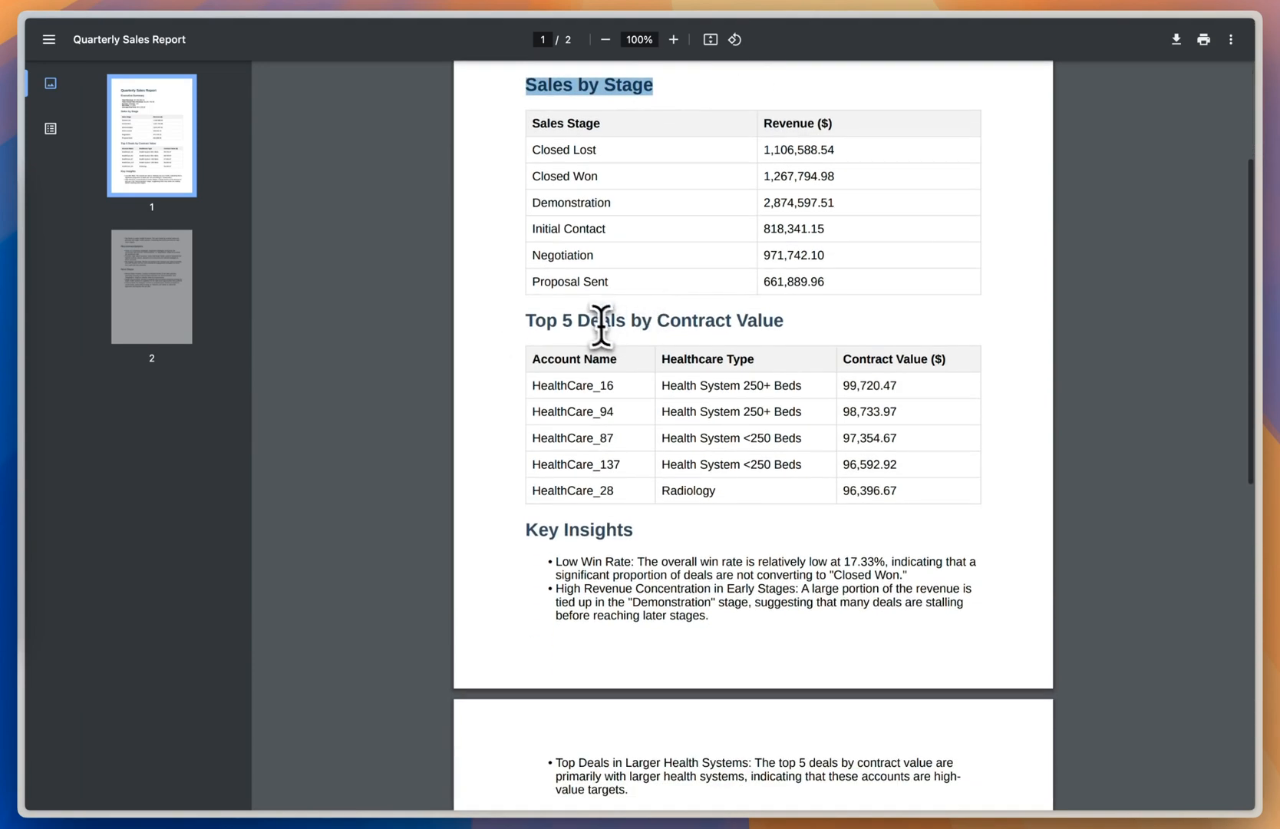
pyautogui.scroll(-3)
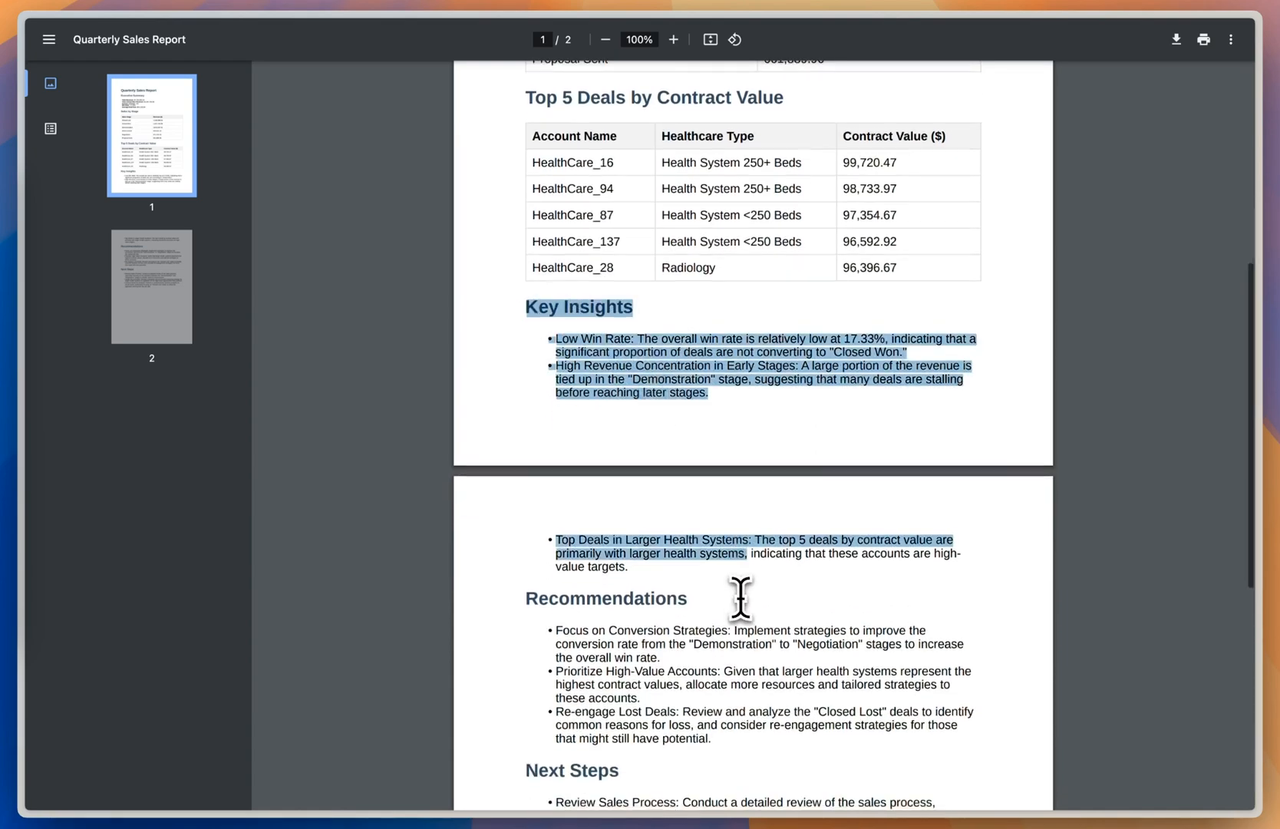
pyautogui.scroll(-3)
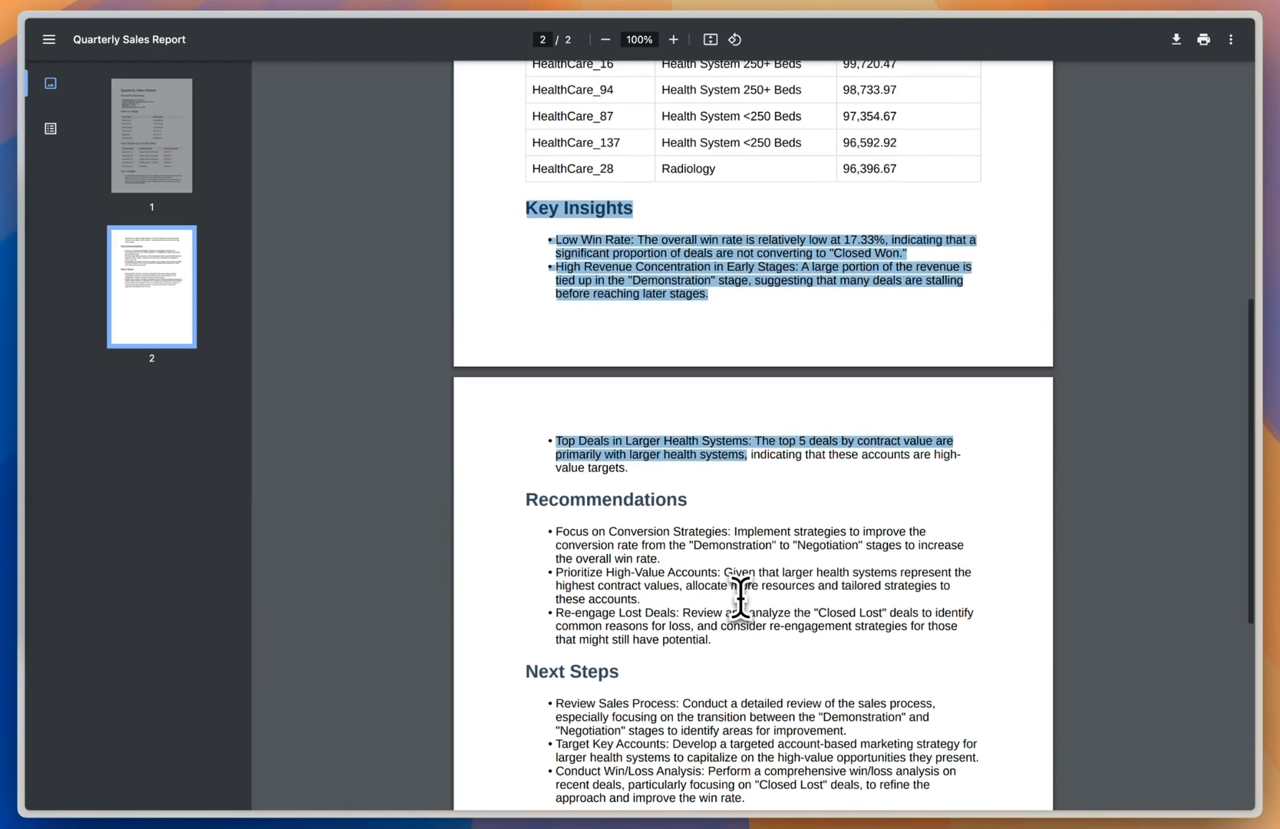